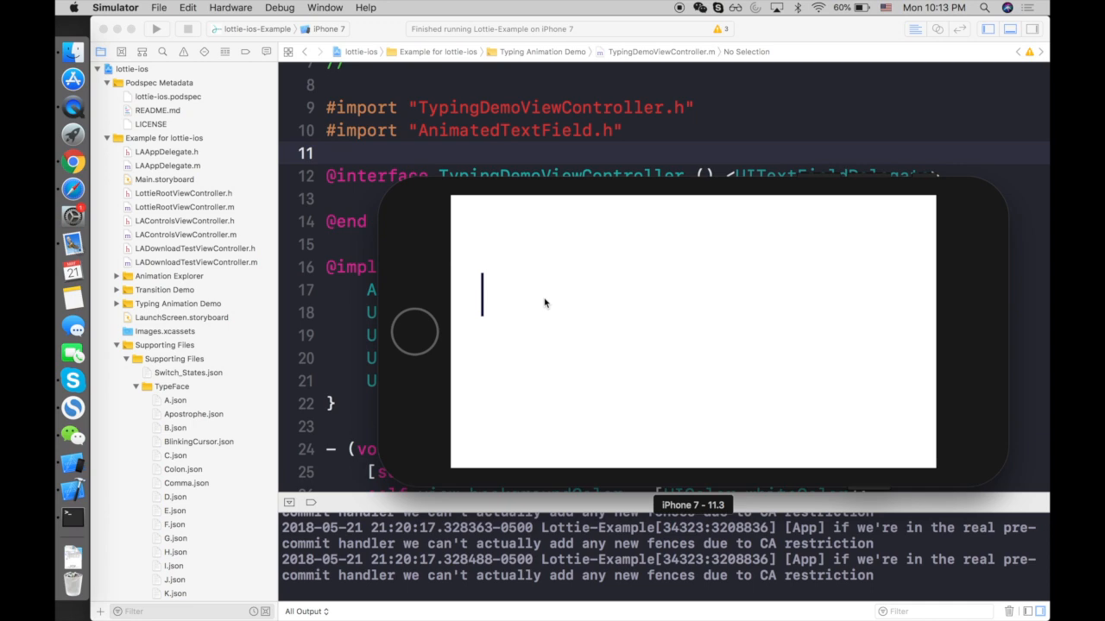
- Switch from the Simulator to the lottie-ios GitHub page in Chrome
click(74, 163)
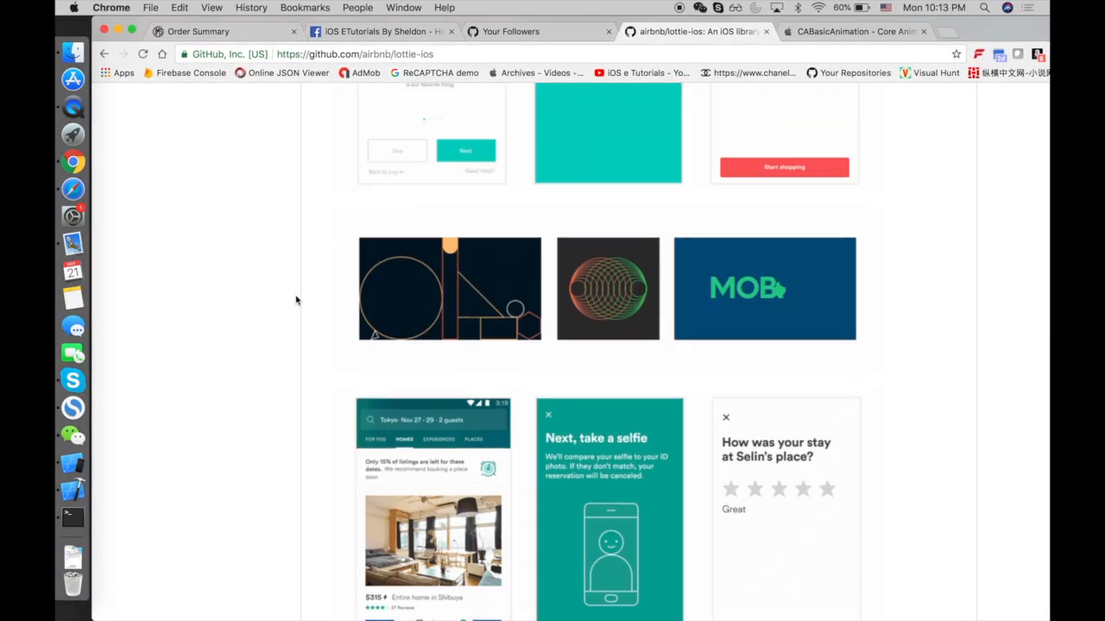
scroll(up, 3)
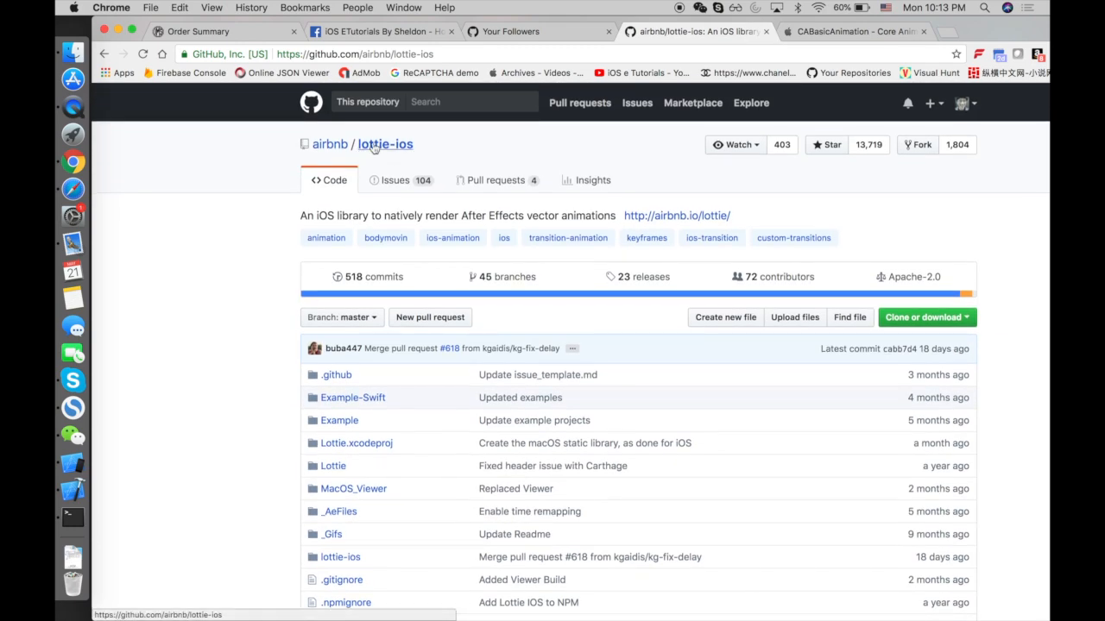
mouse_move(224, 300)
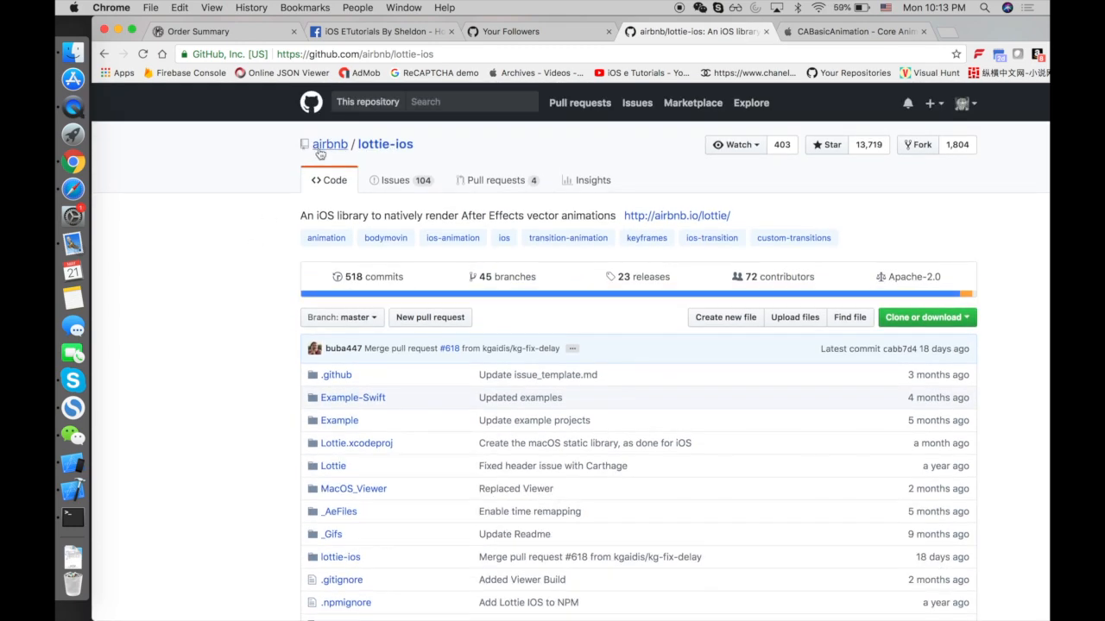
scroll(down, 3)
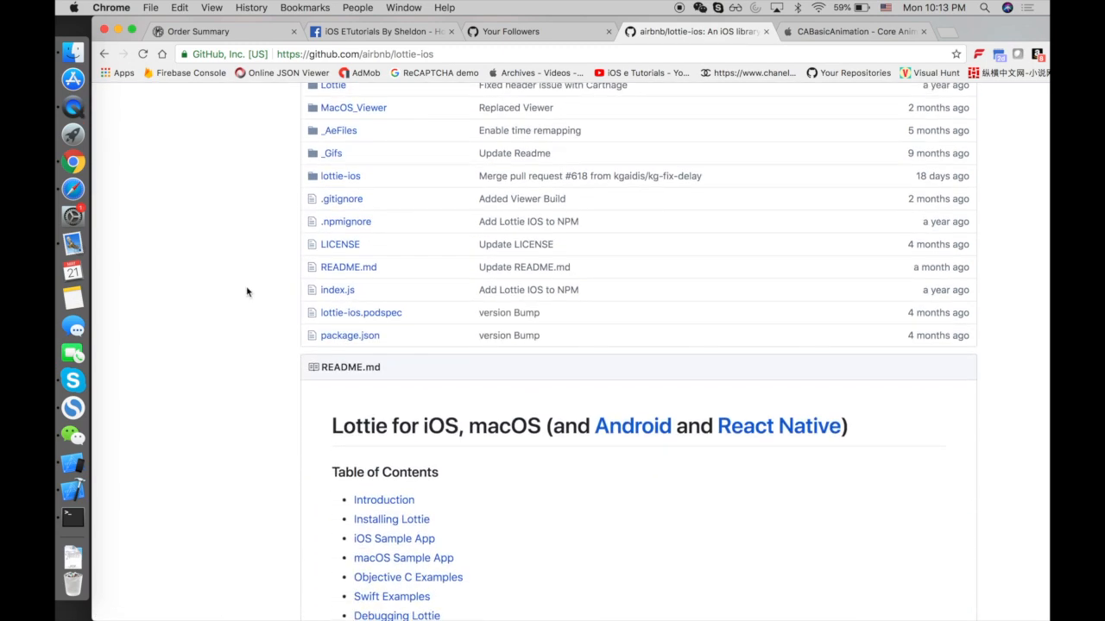
scroll(down, 3)
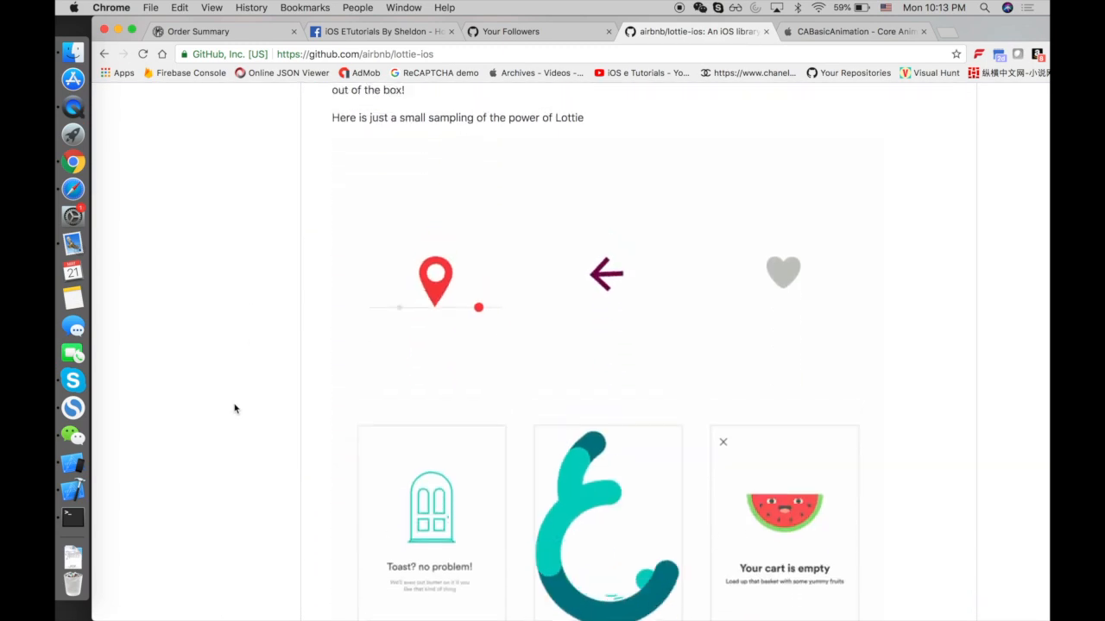
scroll(up, 3)
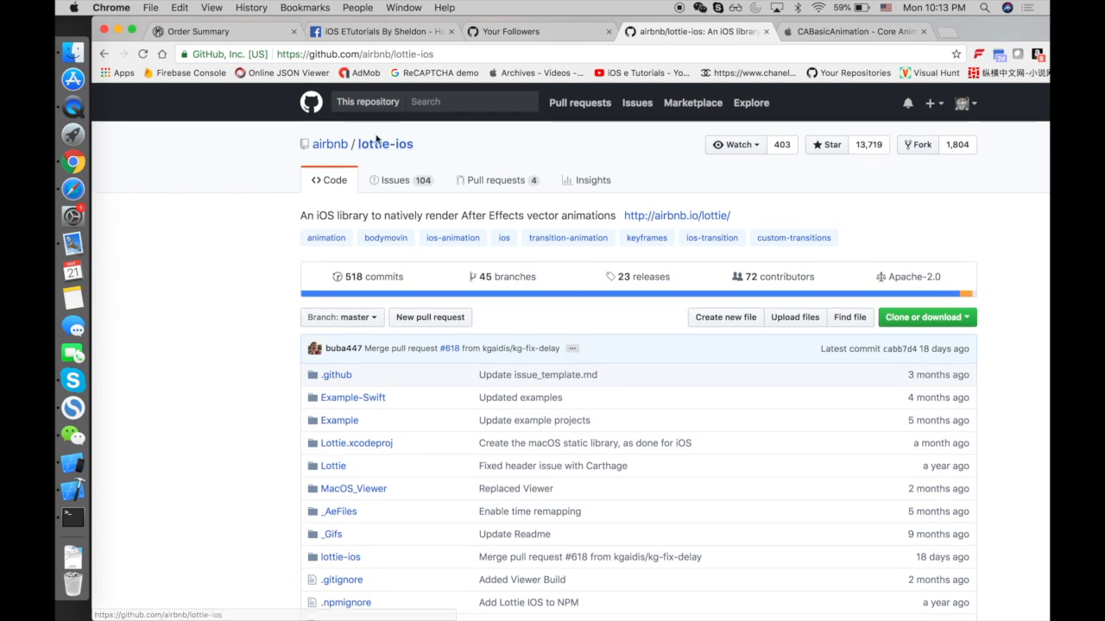
scroll(down, 3)
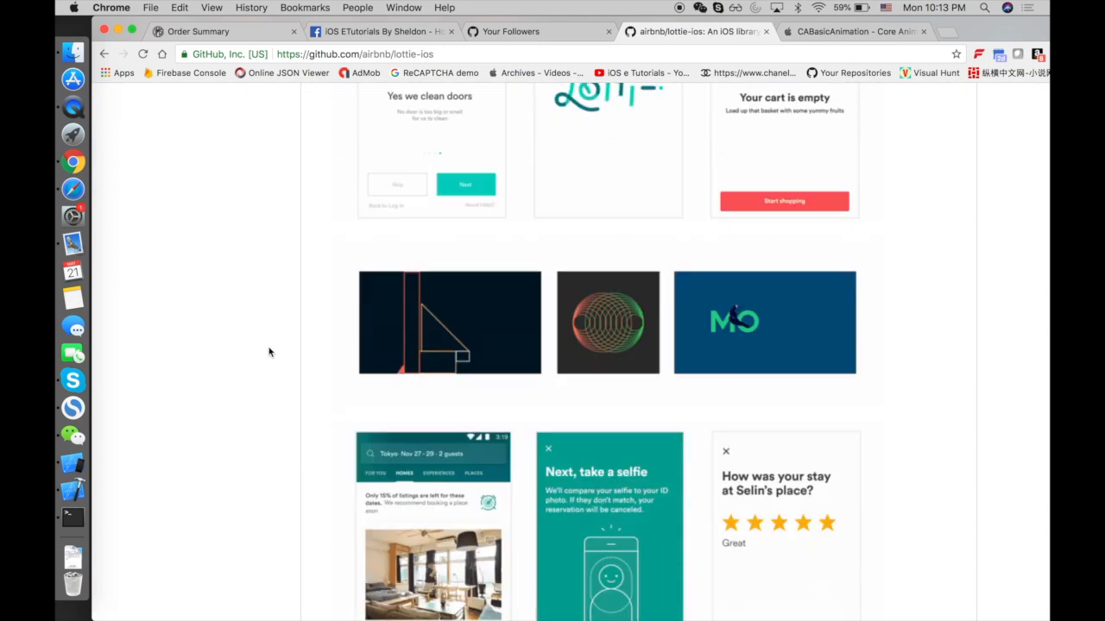
scroll(down, 3)
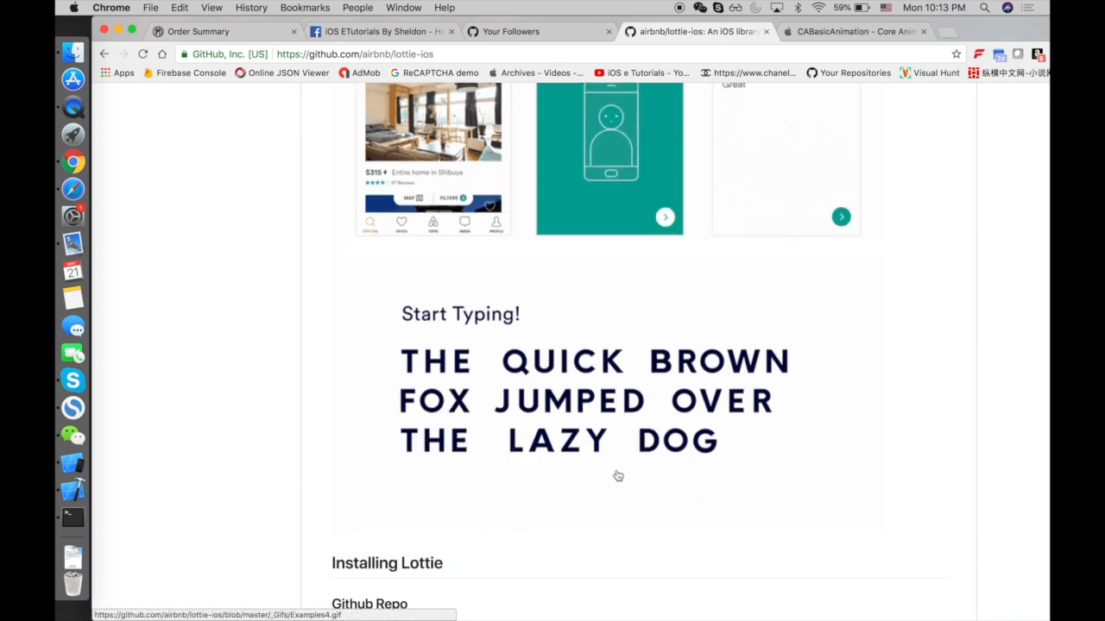
mouse_move(415, 324)
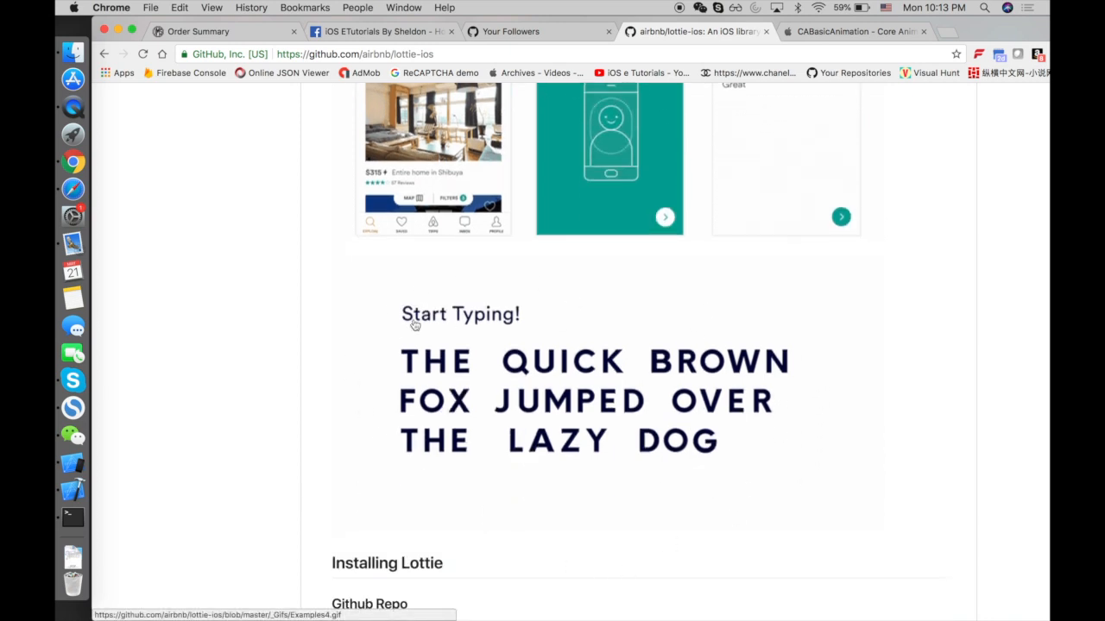
mouse_move(250, 352)
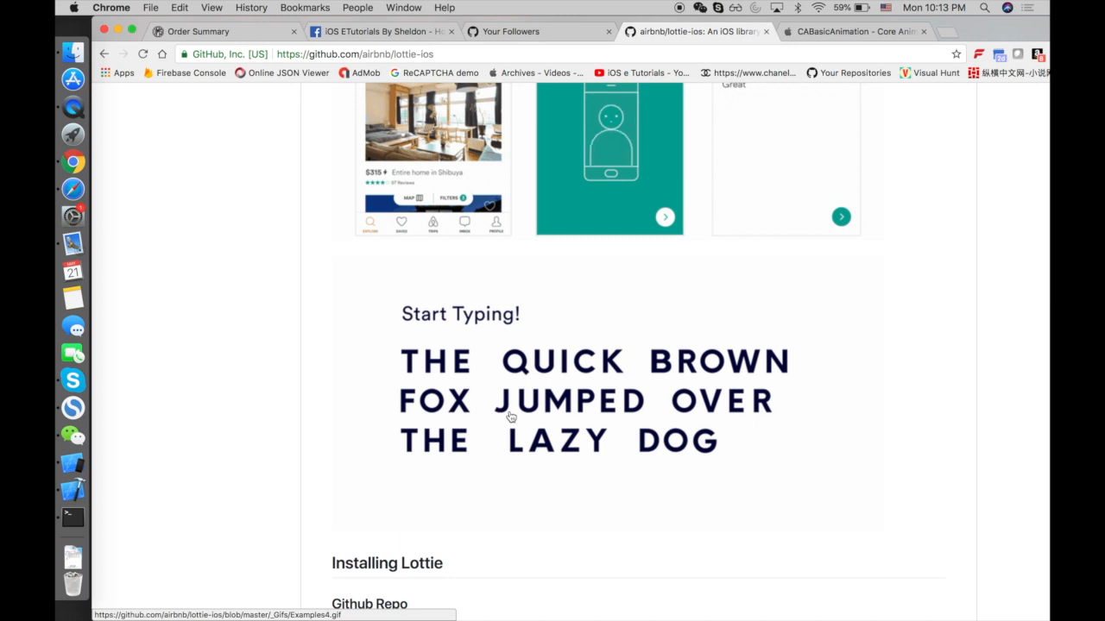
mouse_move(343, 360)
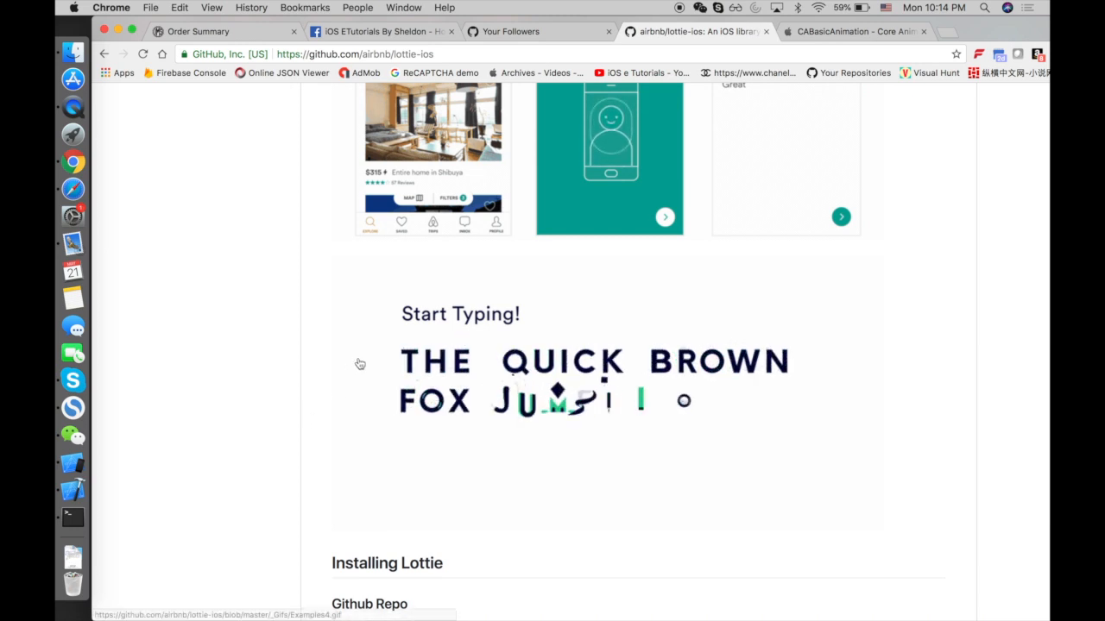
scroll(down, 3)
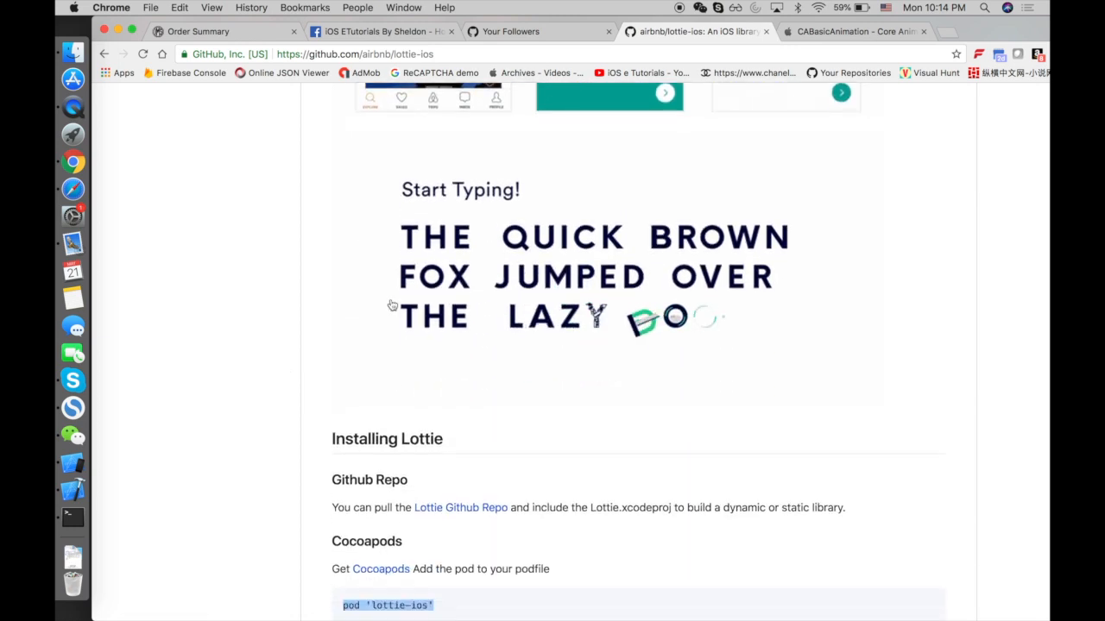
scroll(up, 3)
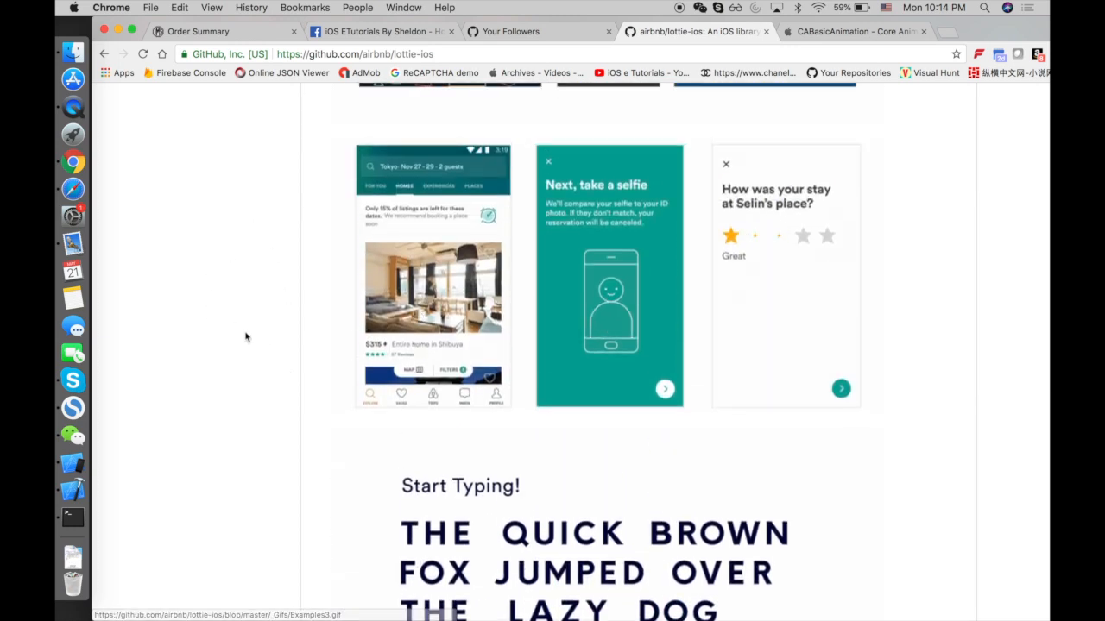
scroll(down, 3)
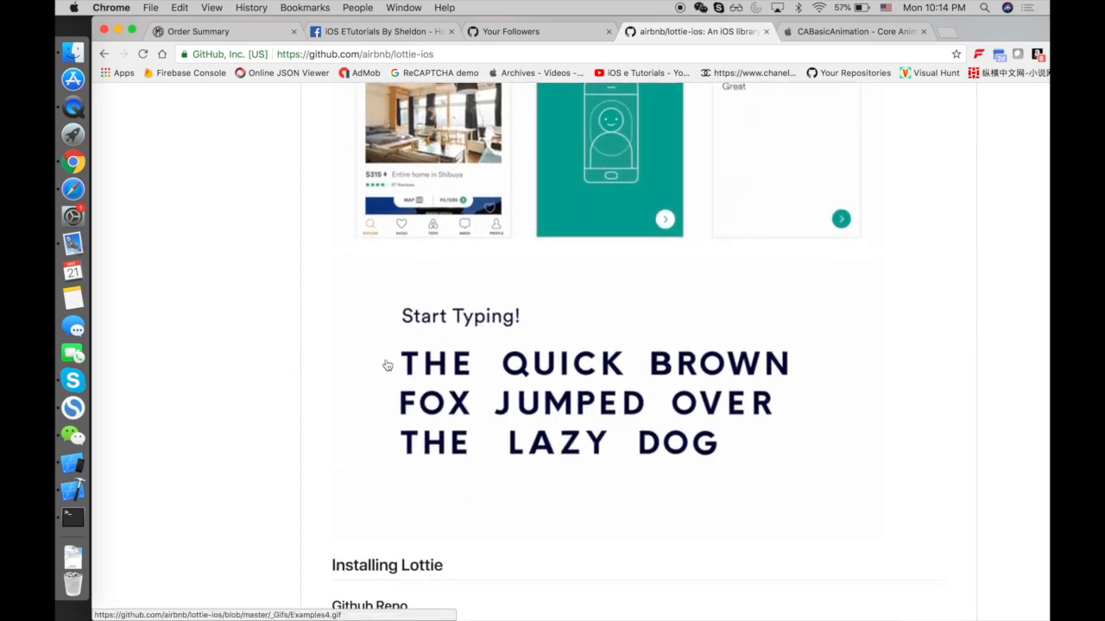
mouse_move(804, 511)
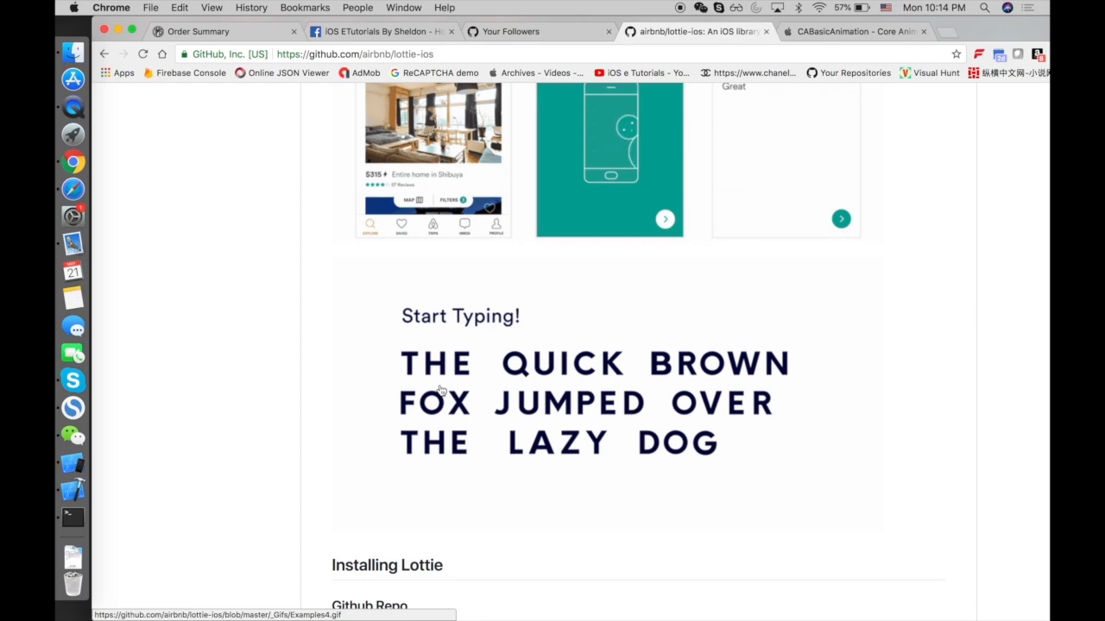
scroll(up, 3)
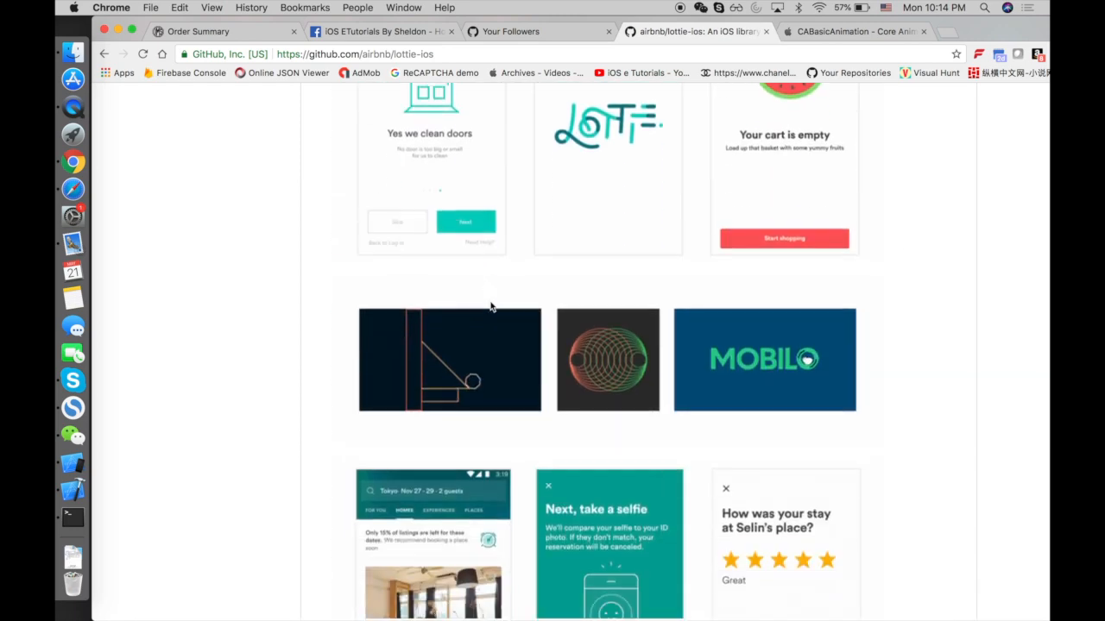
- With 'IOS ETUTORIALS BY SHELDON' typed, scroll Xcode's navigator down to the TypeFace JSON files
scroll(up, 3)
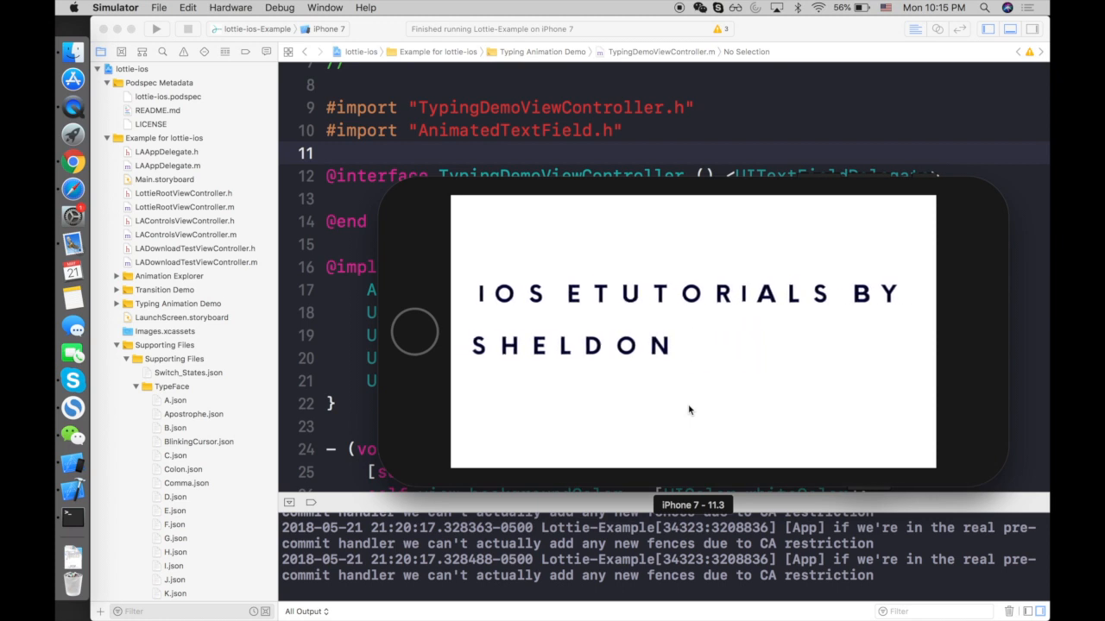
mouse_move(750, 390)
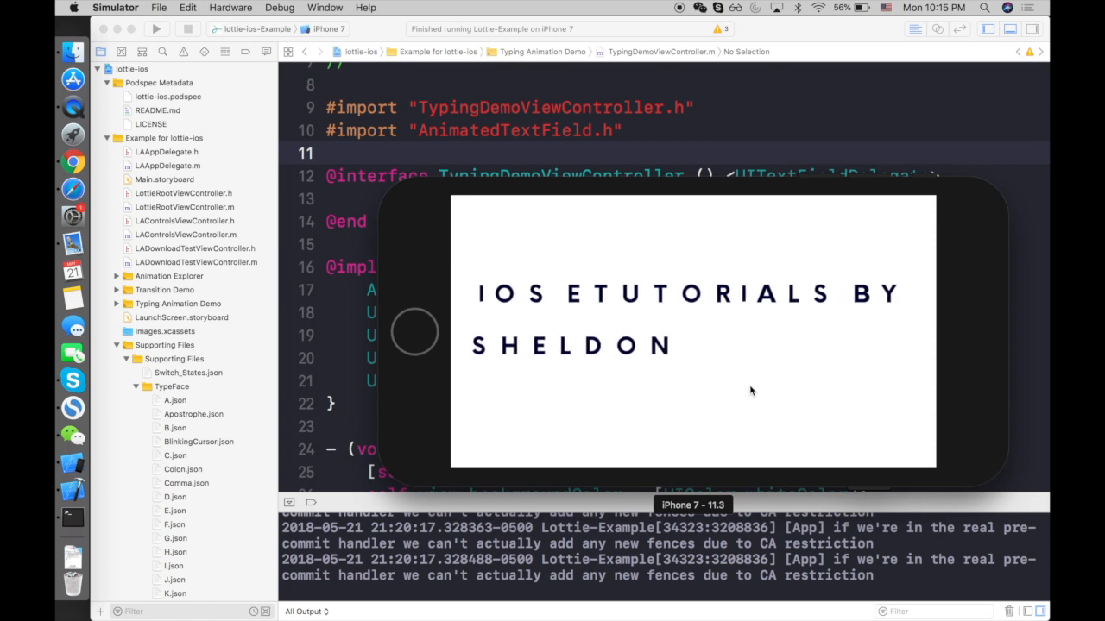
mouse_move(553, 358)
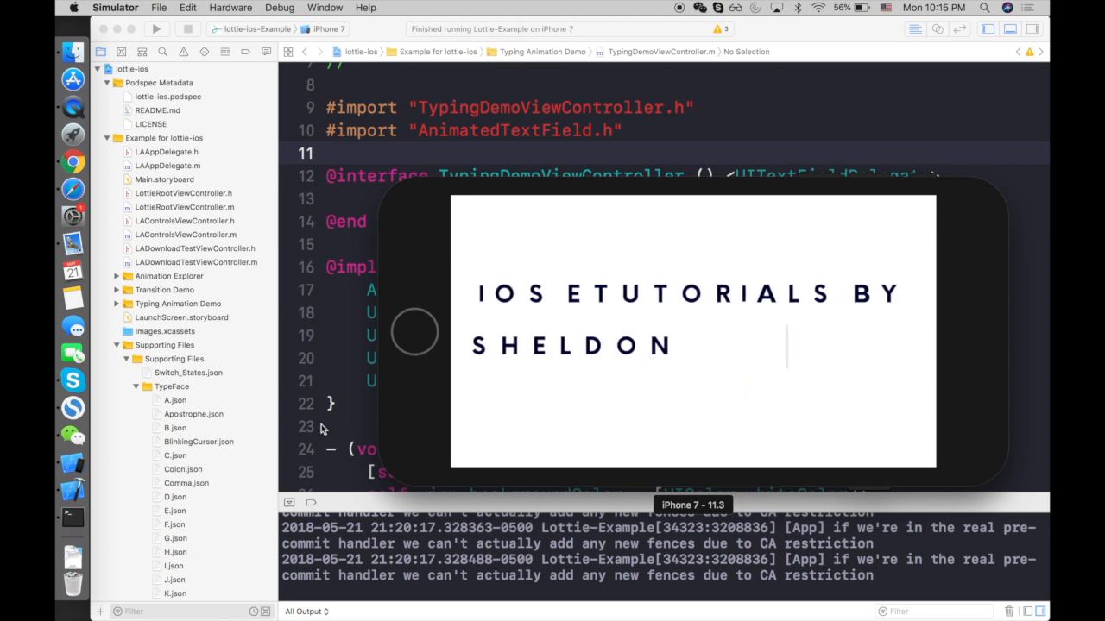
scroll(down, 3)
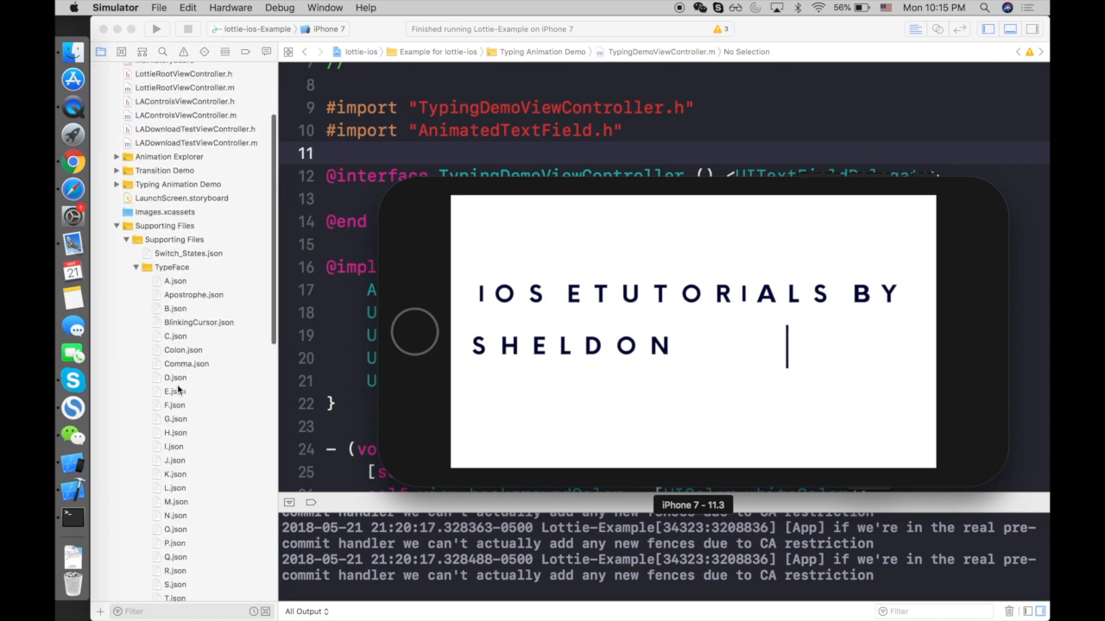
scroll(down, 3)
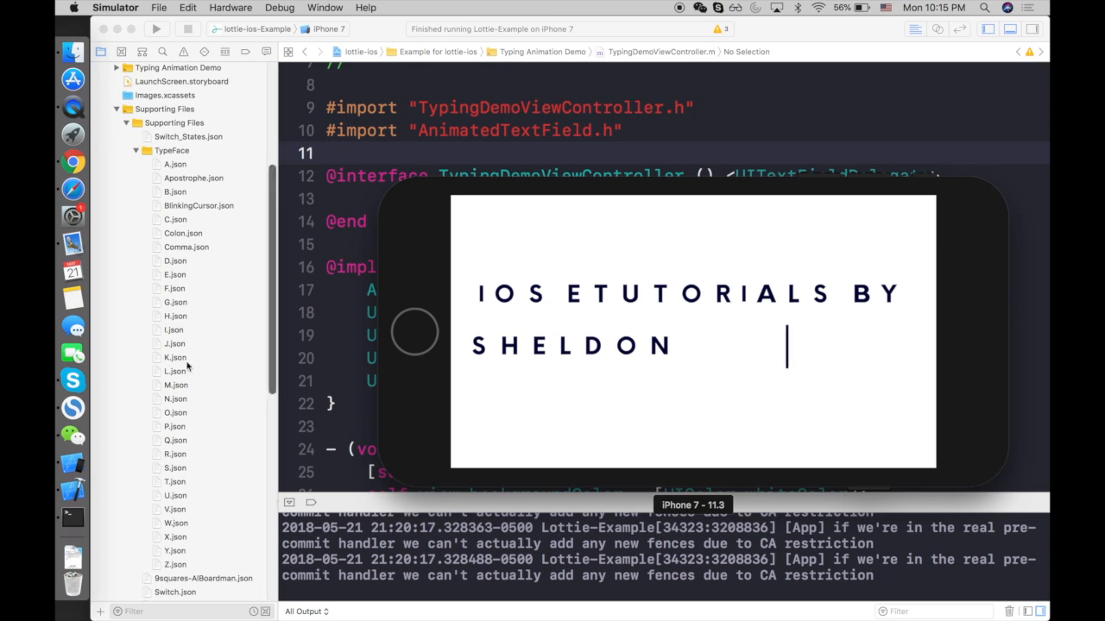
mouse_move(73, 352)
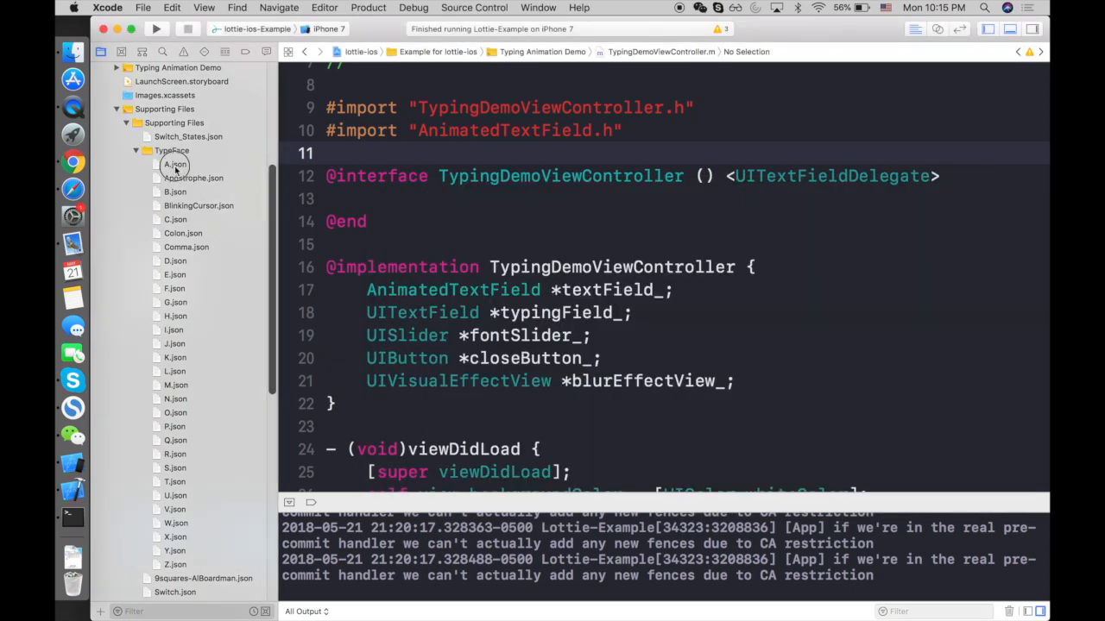
- Open TypeFace A.json and scroll through its Lottie layer and shape data
click(174, 164)
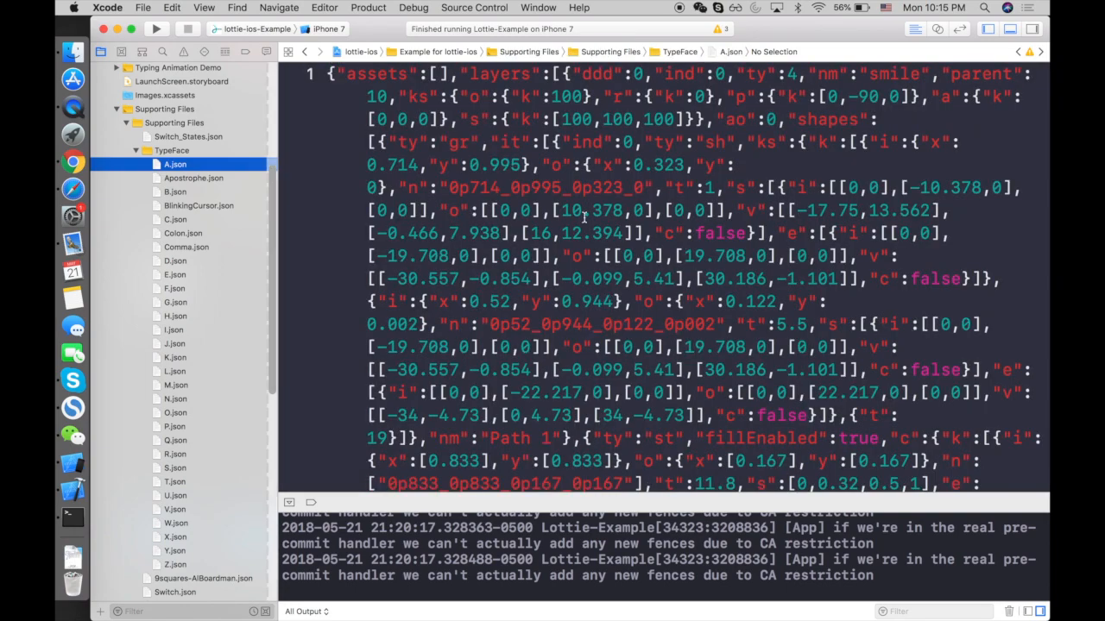
scroll(down, 3)
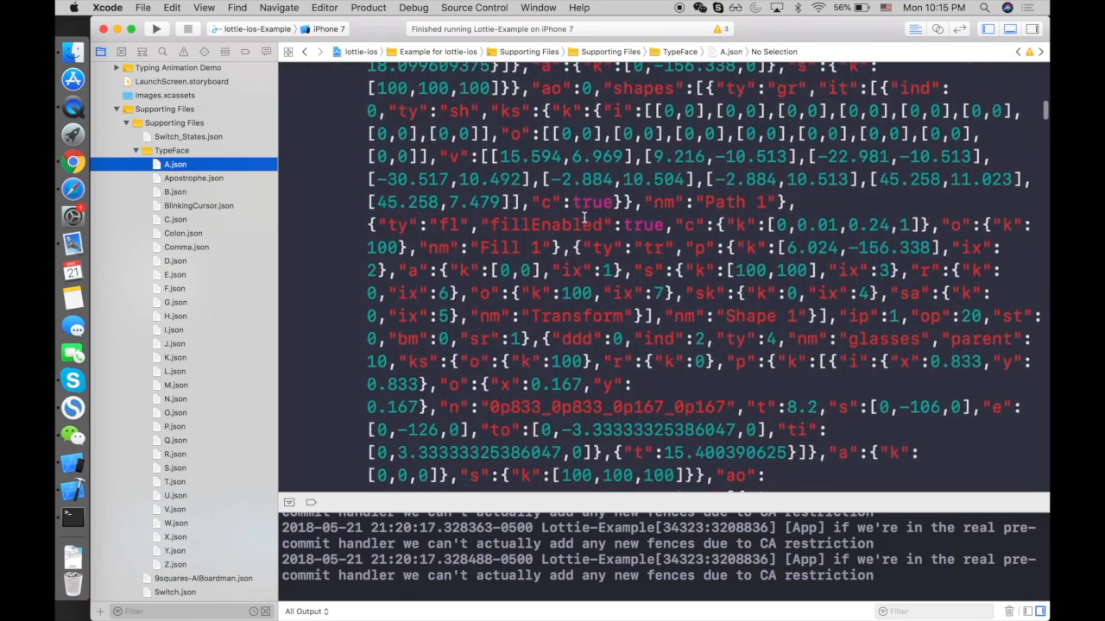
scroll(up, 3)
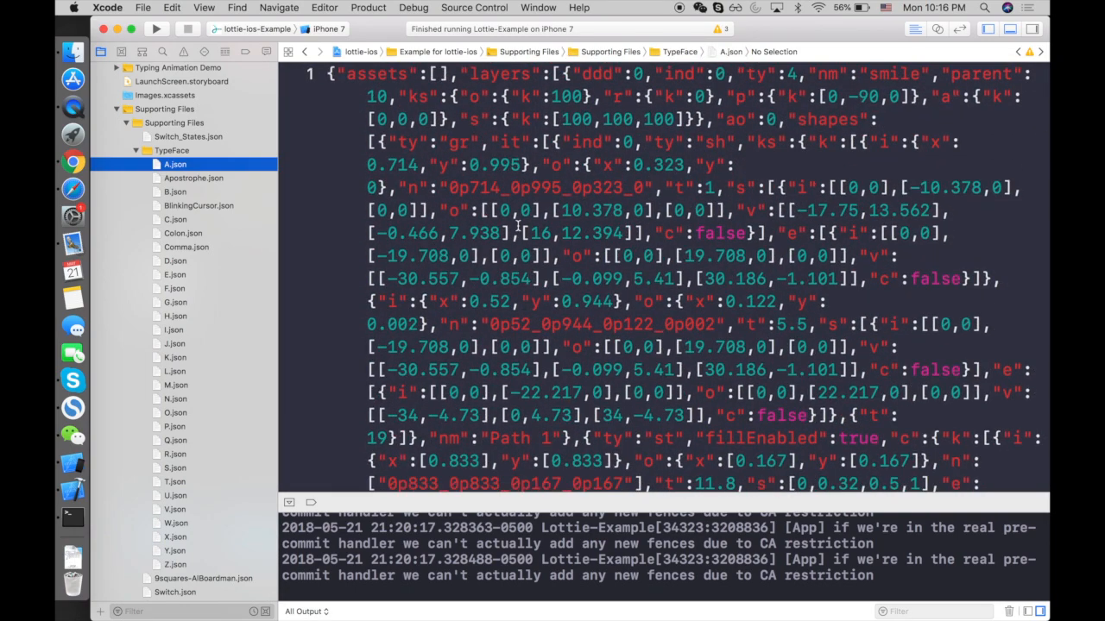
mouse_move(347, 175)
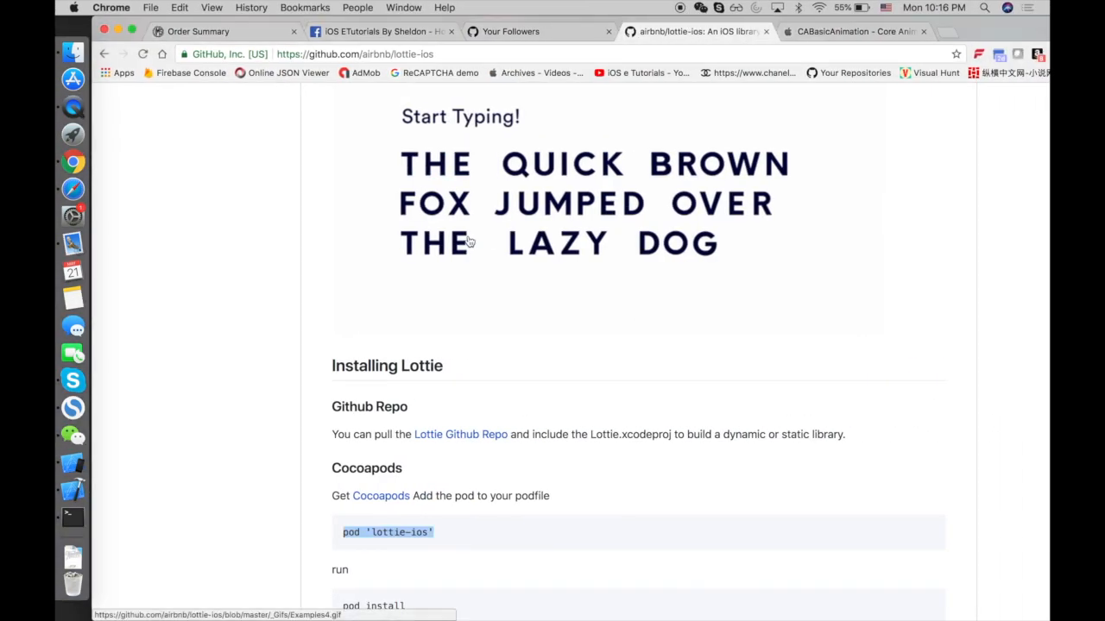
- Scroll the airbnb/lottie-ios page up from Installing Lottie to the repository header
scroll(up, 3)
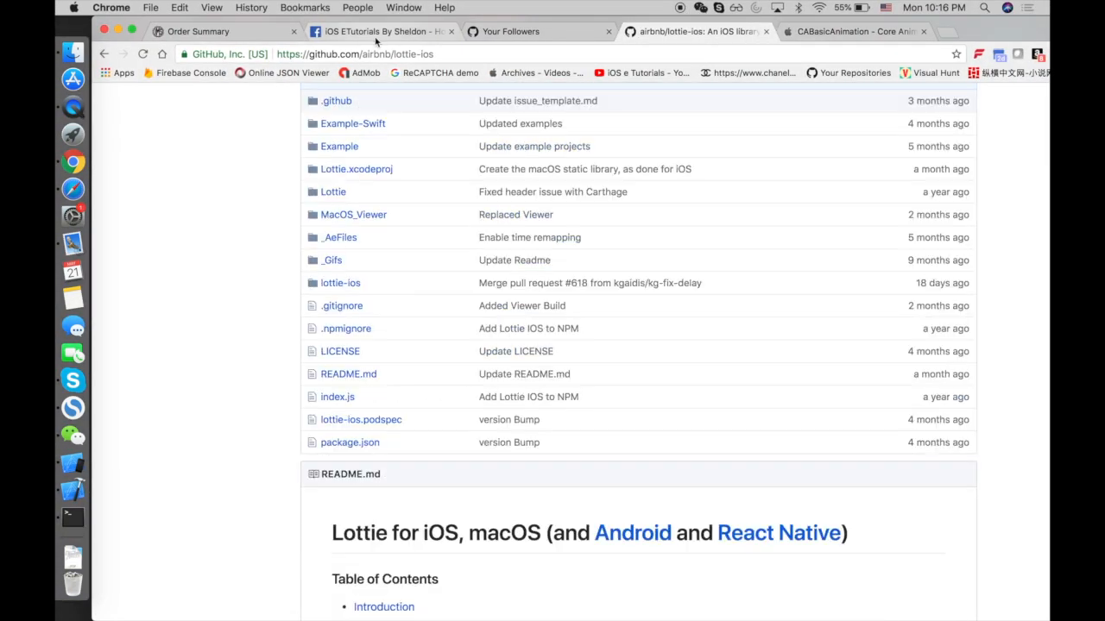
scroll(up, 3)
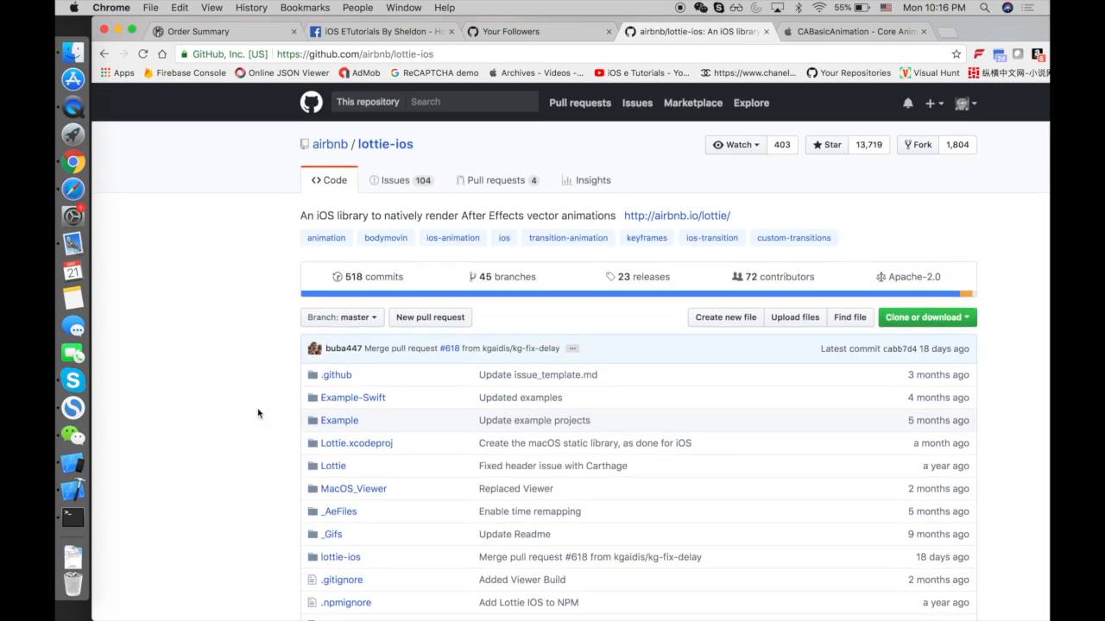
scroll(down, 3)
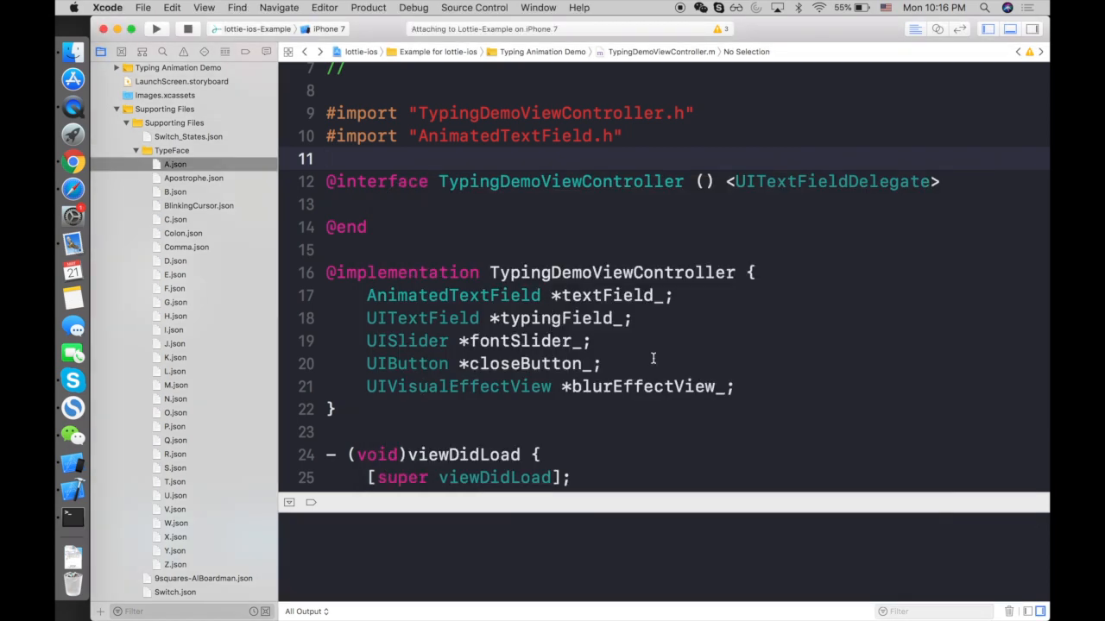
- Open the typing demo, then play the Animated Transitions demo forward and back
click(156, 28)
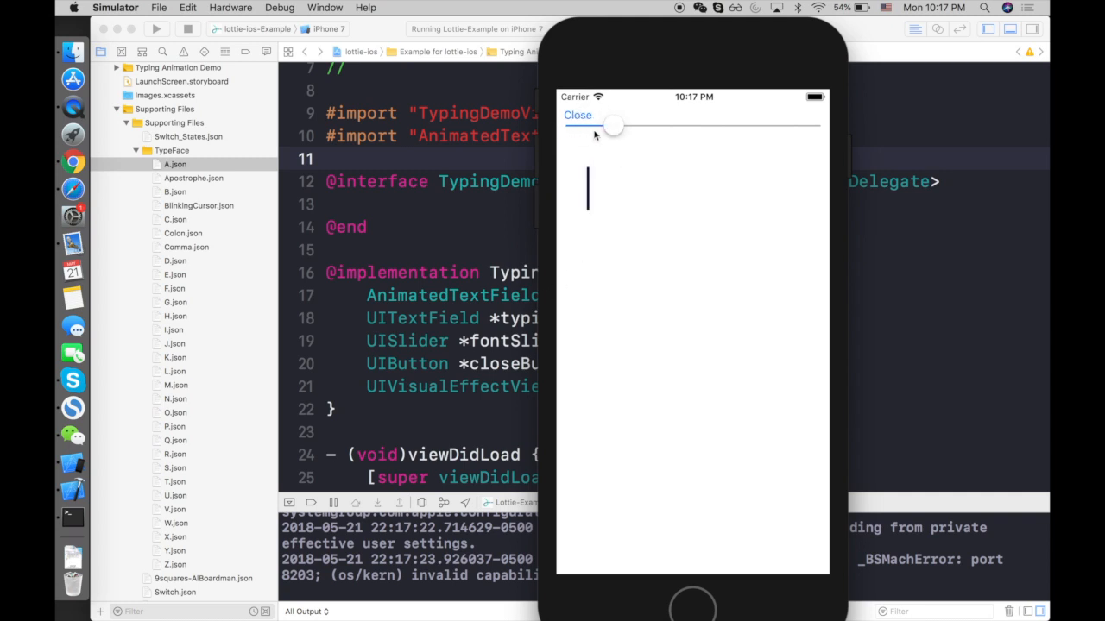
click(578, 115)
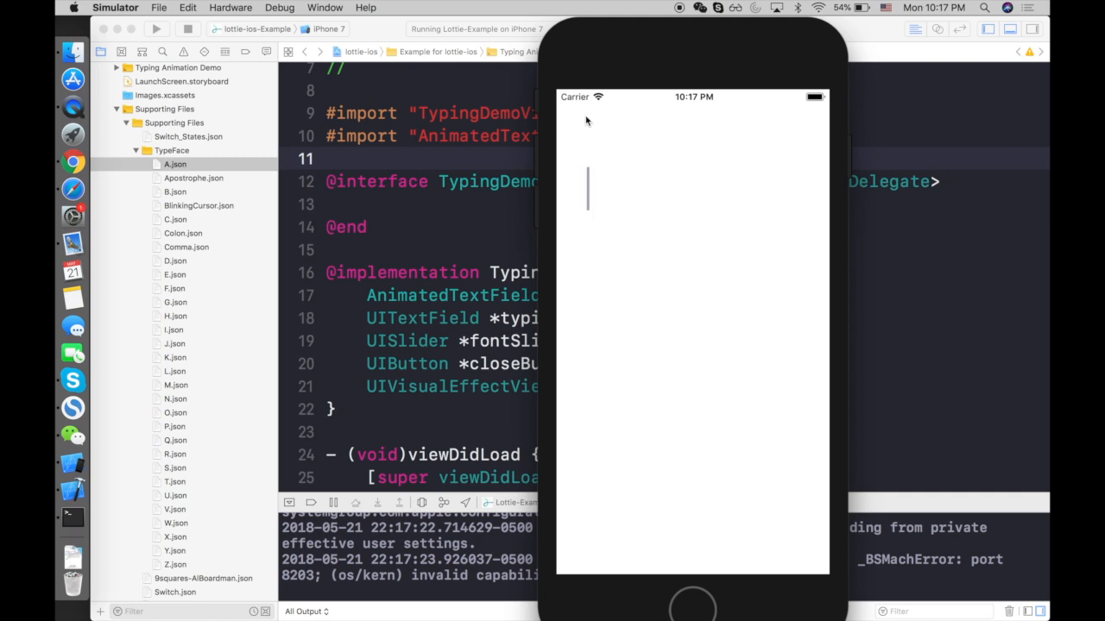
mouse_move(673, 268)
text(GHJGGHGGJHHJGJGHGH)
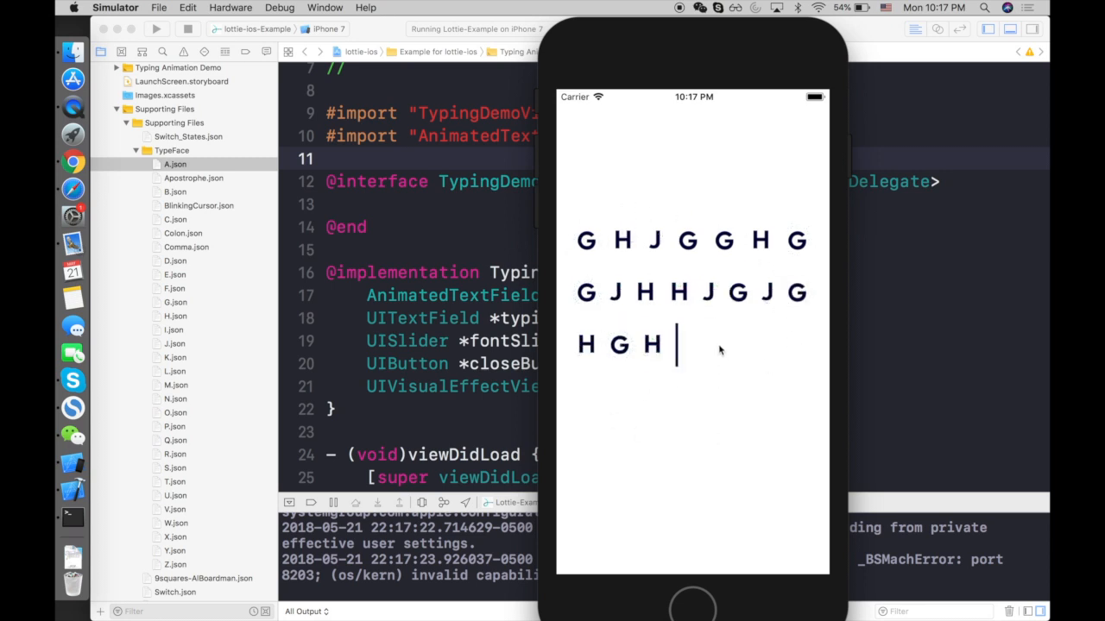
mouse_move(562, 211)
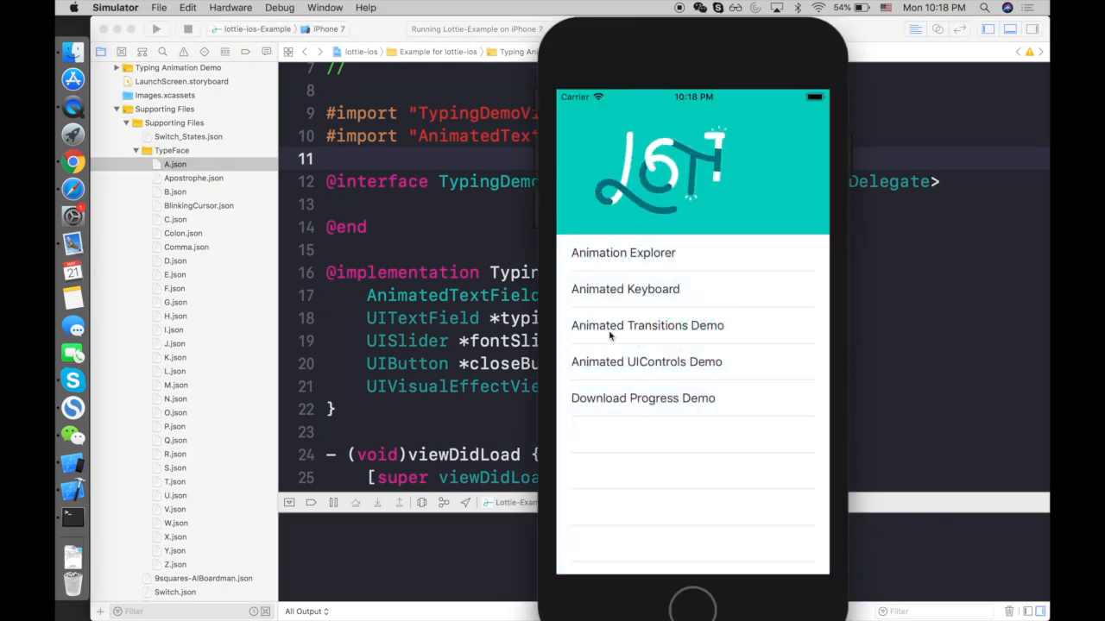
click(647, 325)
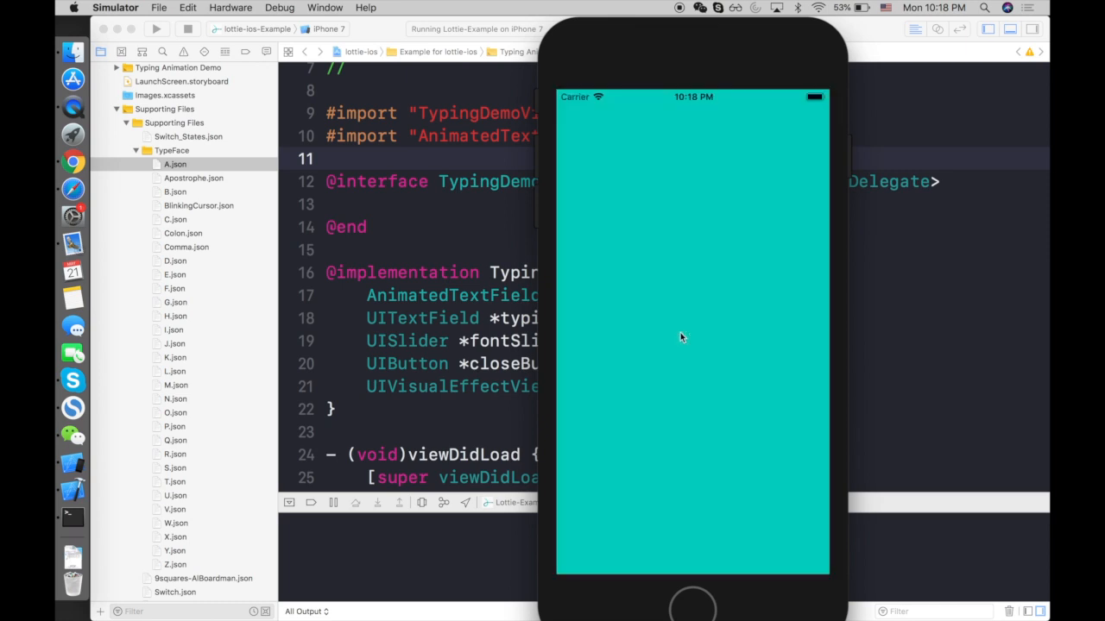
click(682, 337)
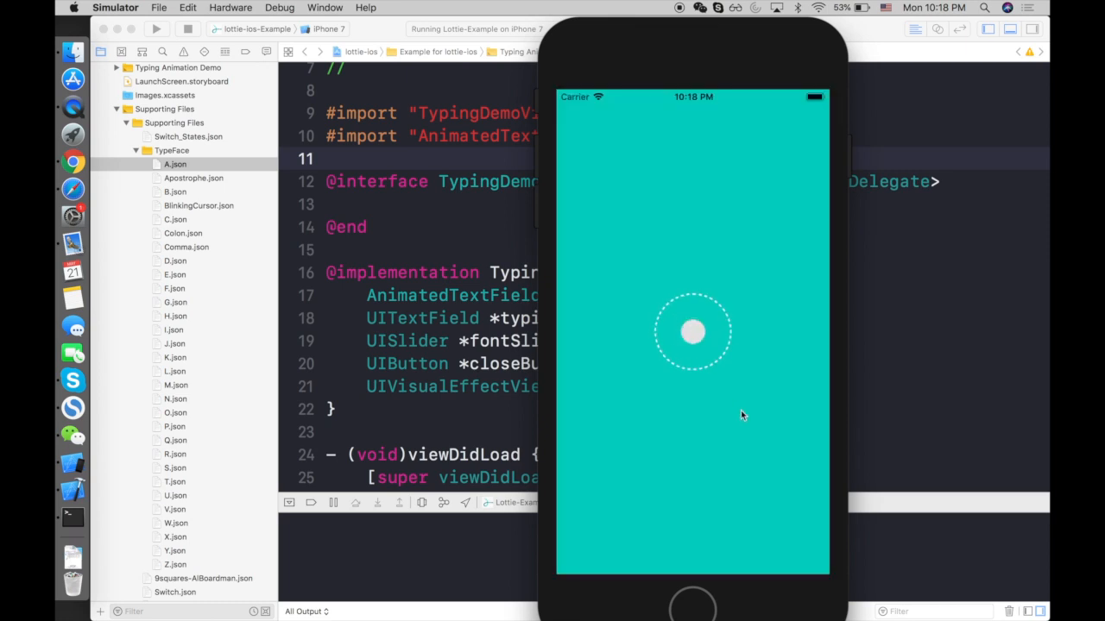
click(693, 332)
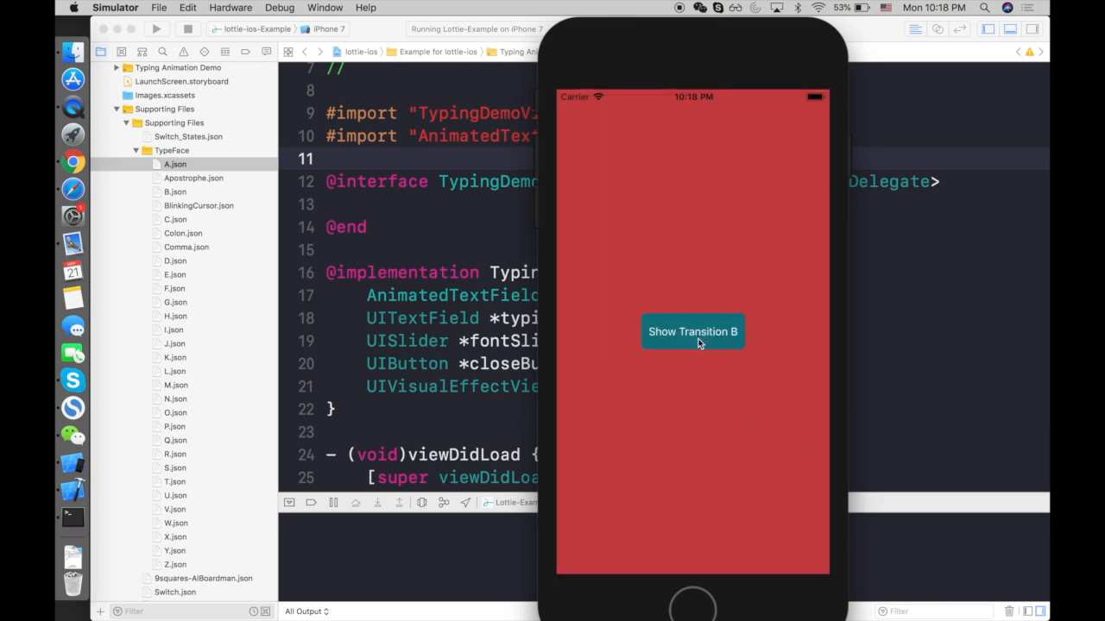
click(692, 332)
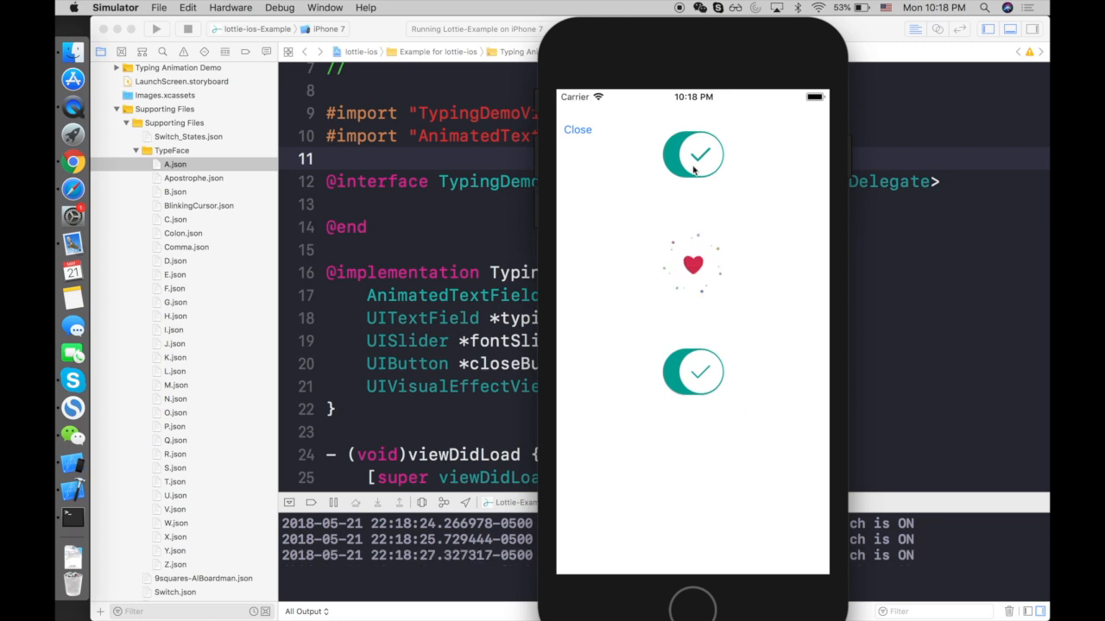
- Turn off the animated switch in the UIControls demo and return to the demo menu
click(693, 156)
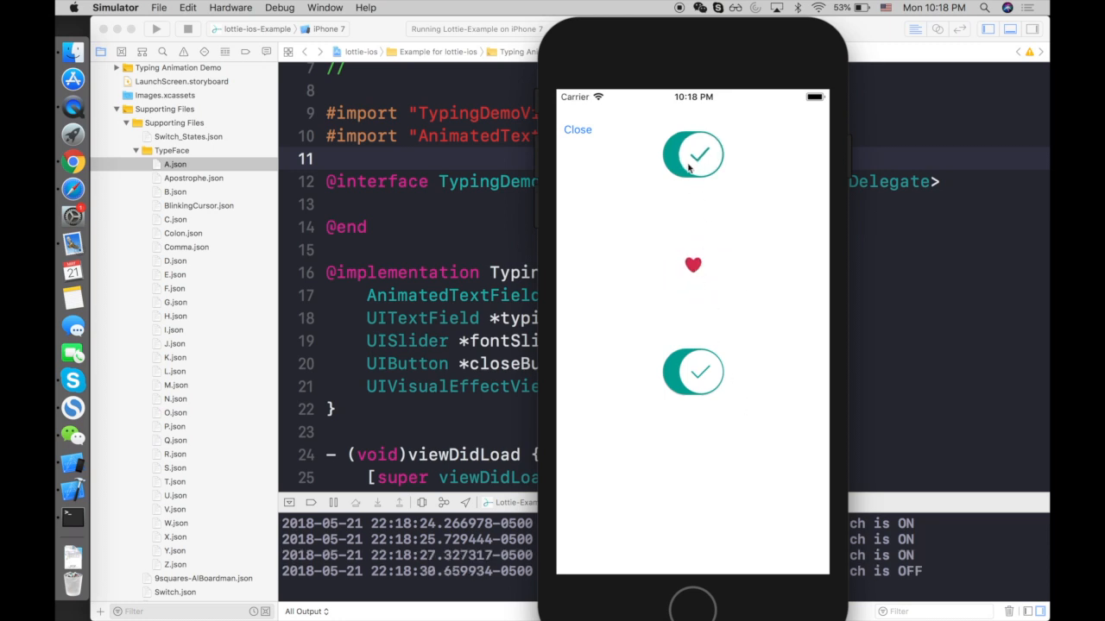
click(578, 129)
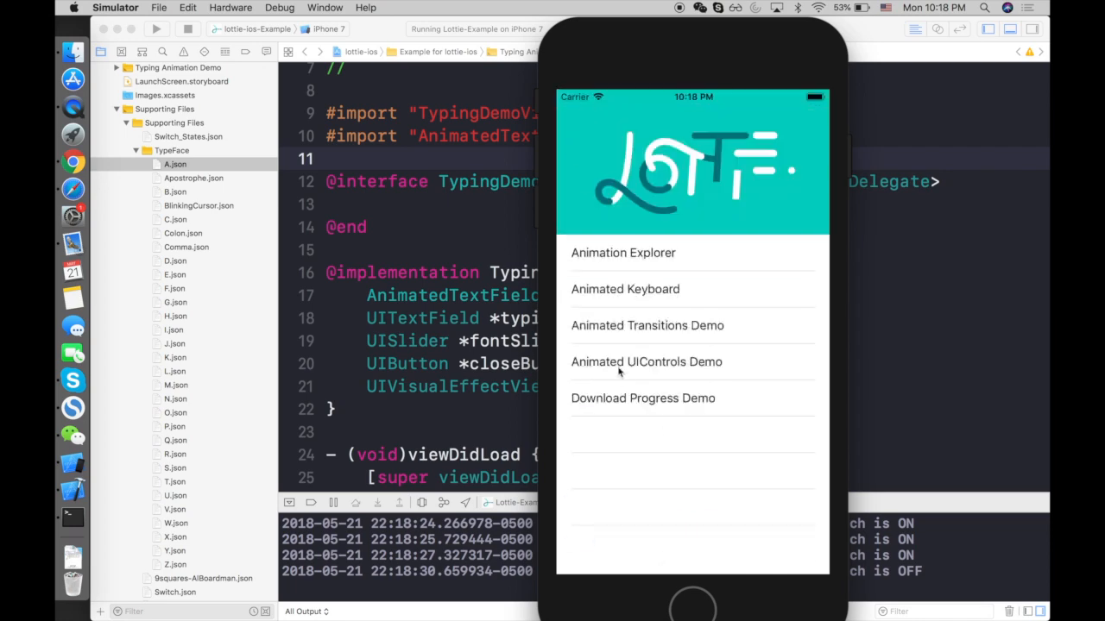
click(73, 162)
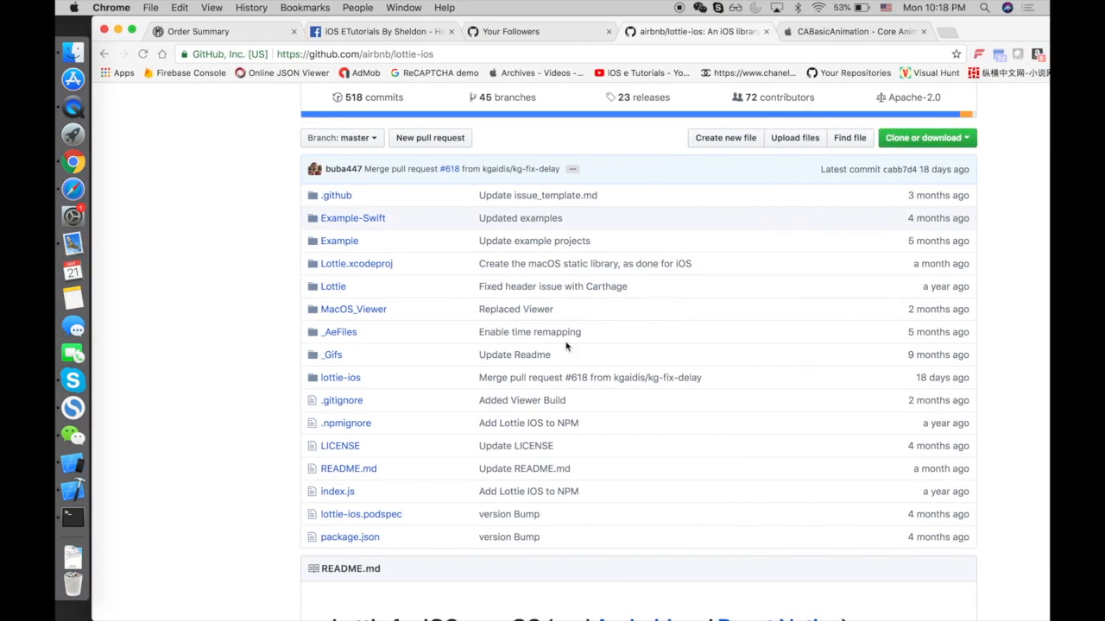
- Scroll down through the lottie-ios repository's folders and files
scroll(down, 3)
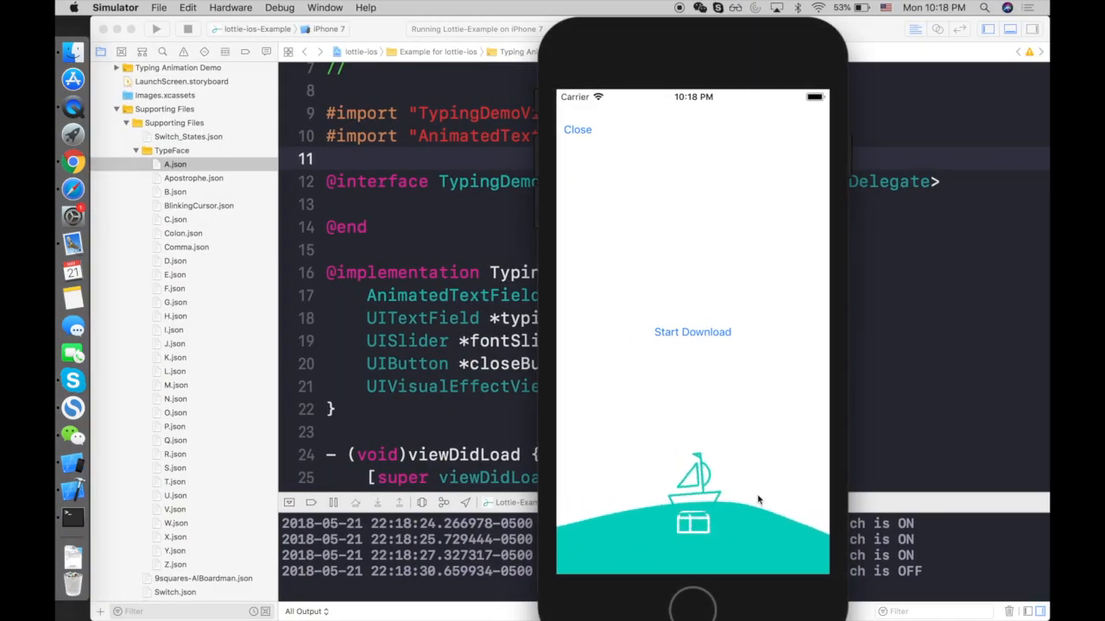
- Start the simulated download in the Download Progress Demo
click(692, 331)
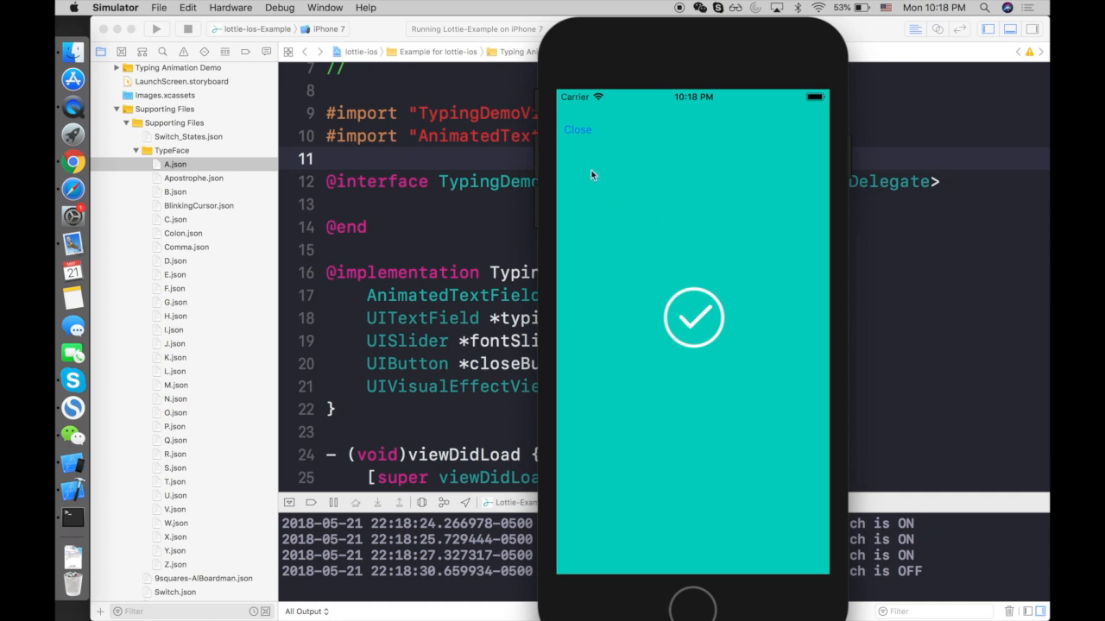
mouse_move(568, 168)
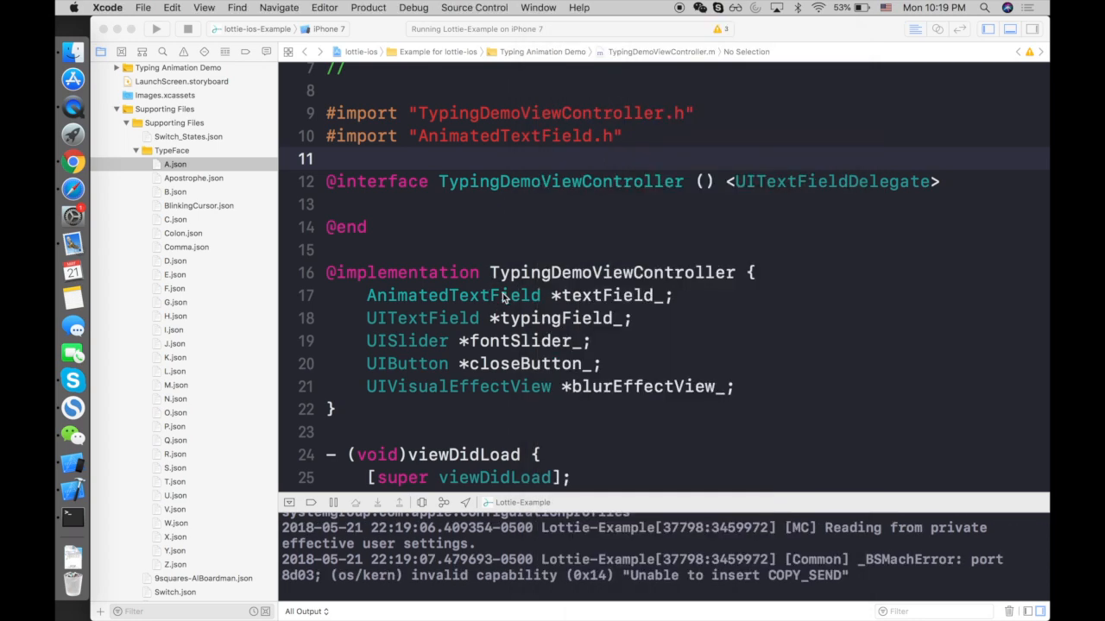
- Review shakeIt's toValue, autoreverses and textField_ lines, then bring up the lottie-ios GitHub page
scroll(down, 3)
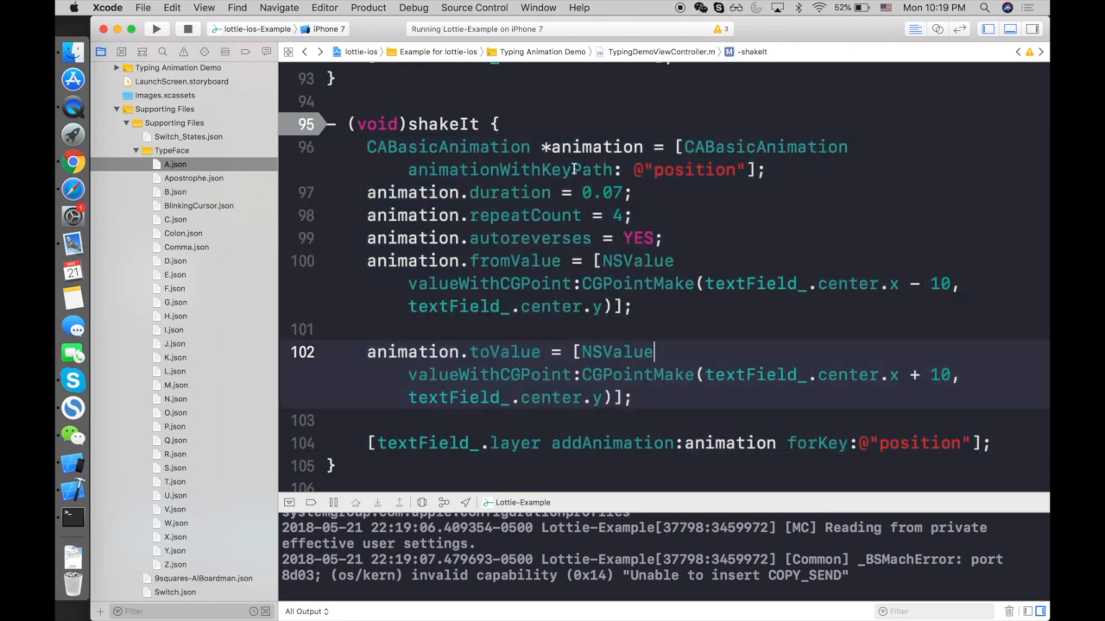
click(445, 154)
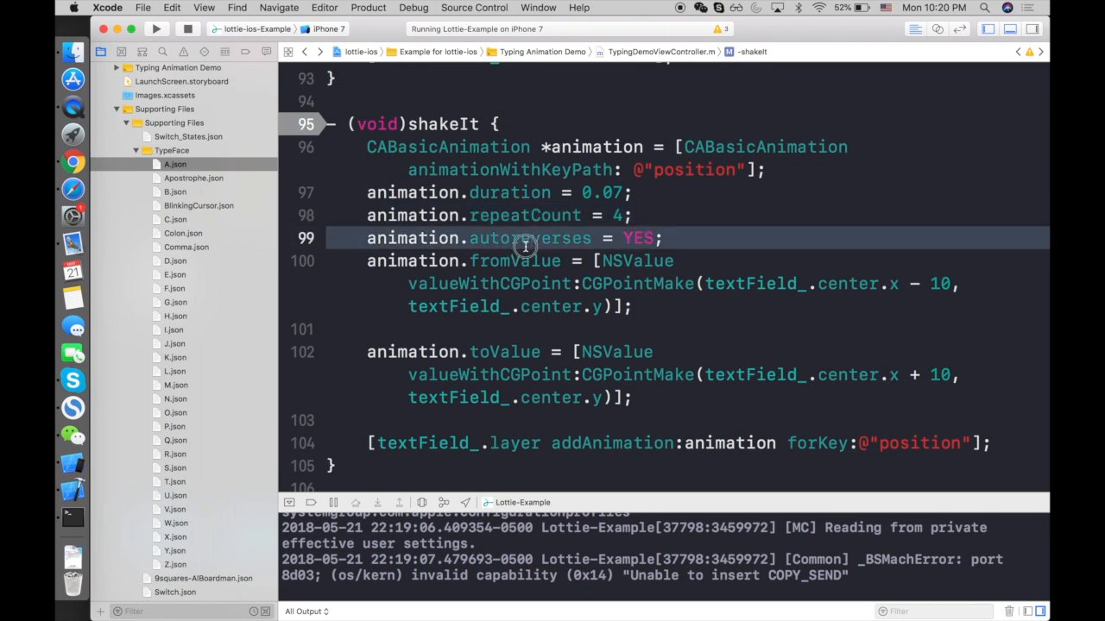
mouse_move(559, 209)
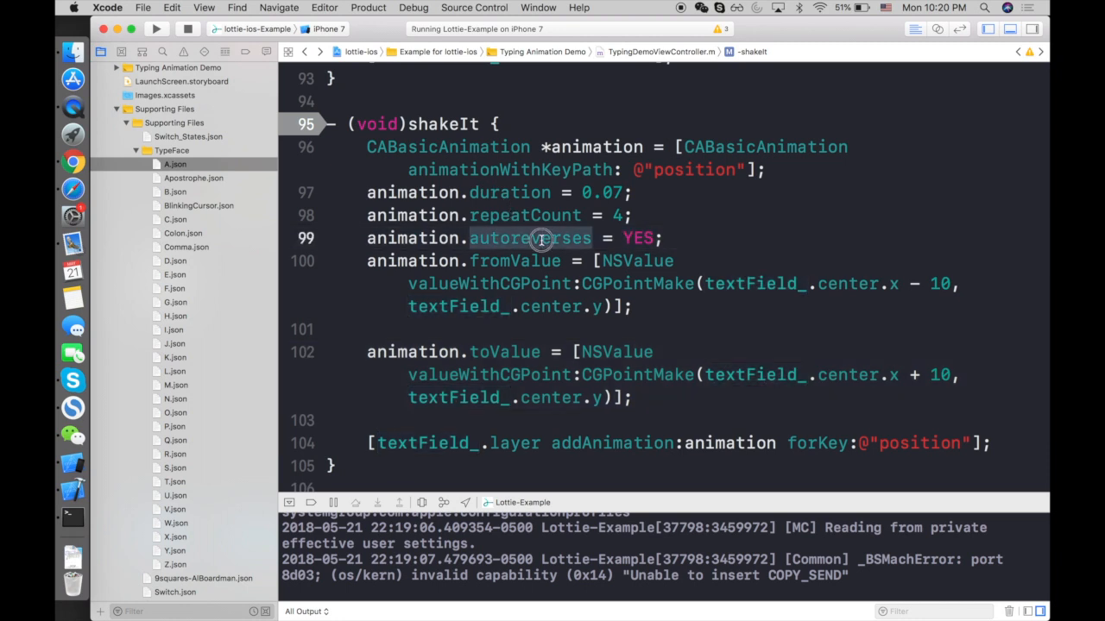
click(541, 238)
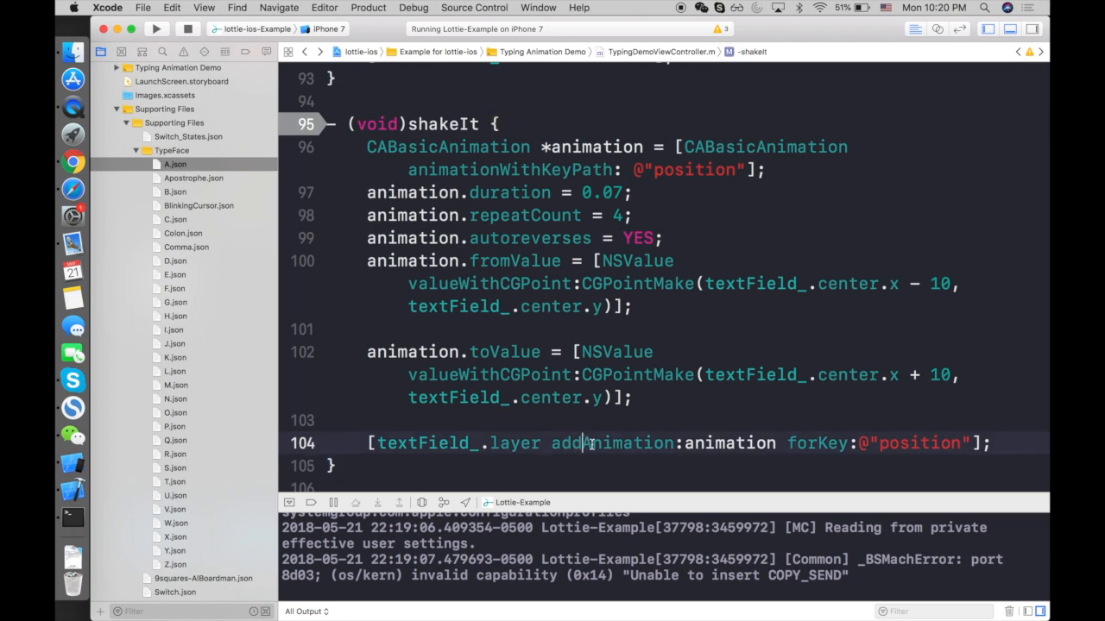
double_click(424, 442)
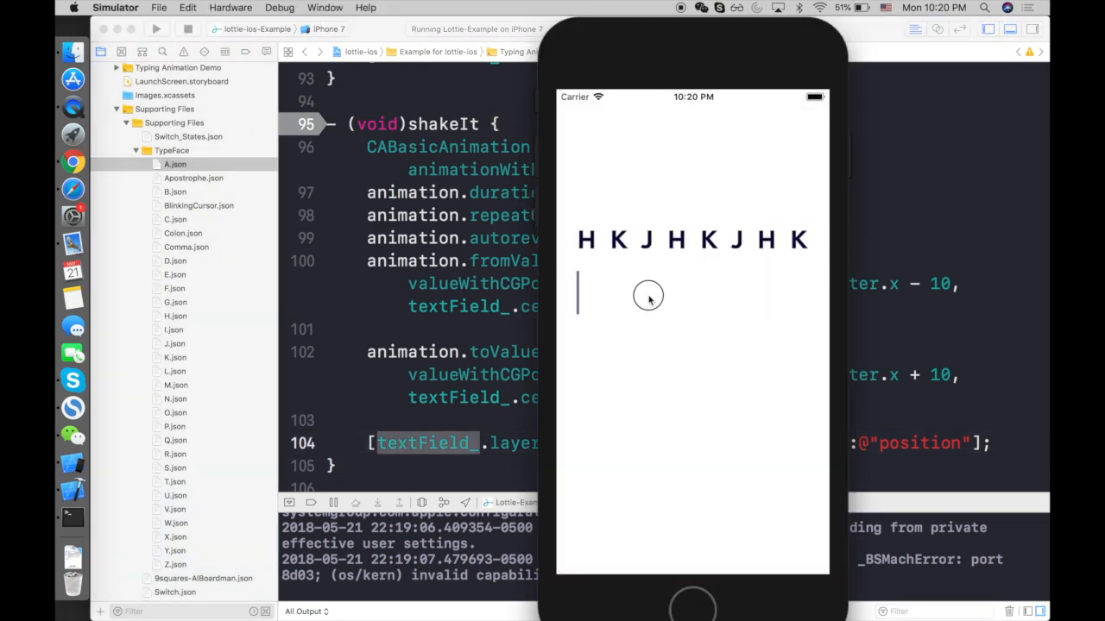
mouse_move(643, 301)
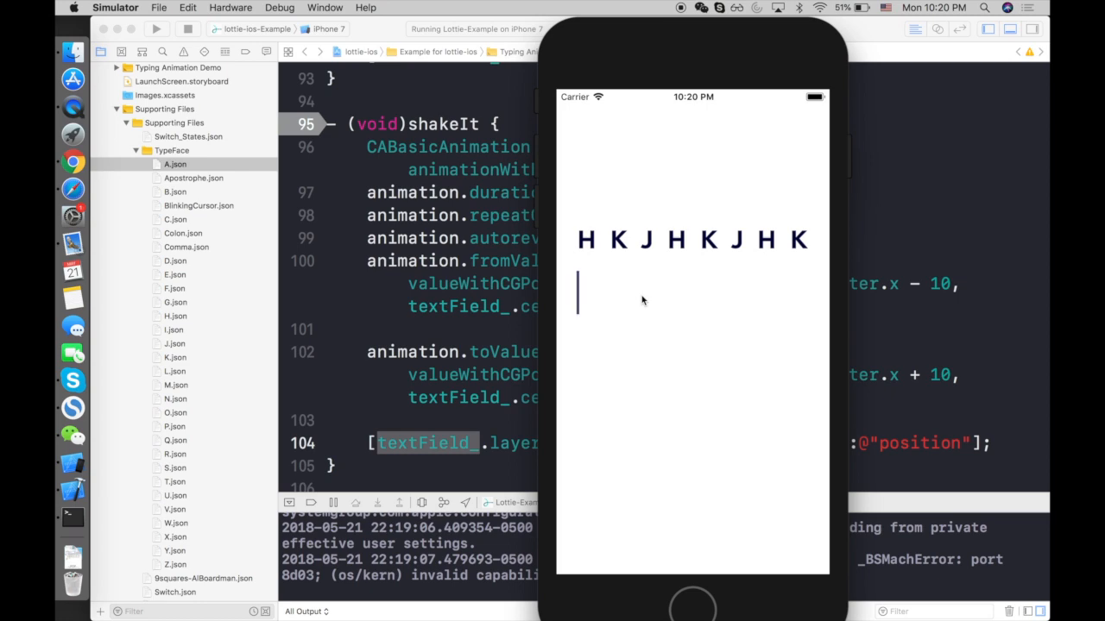
click(73, 162)
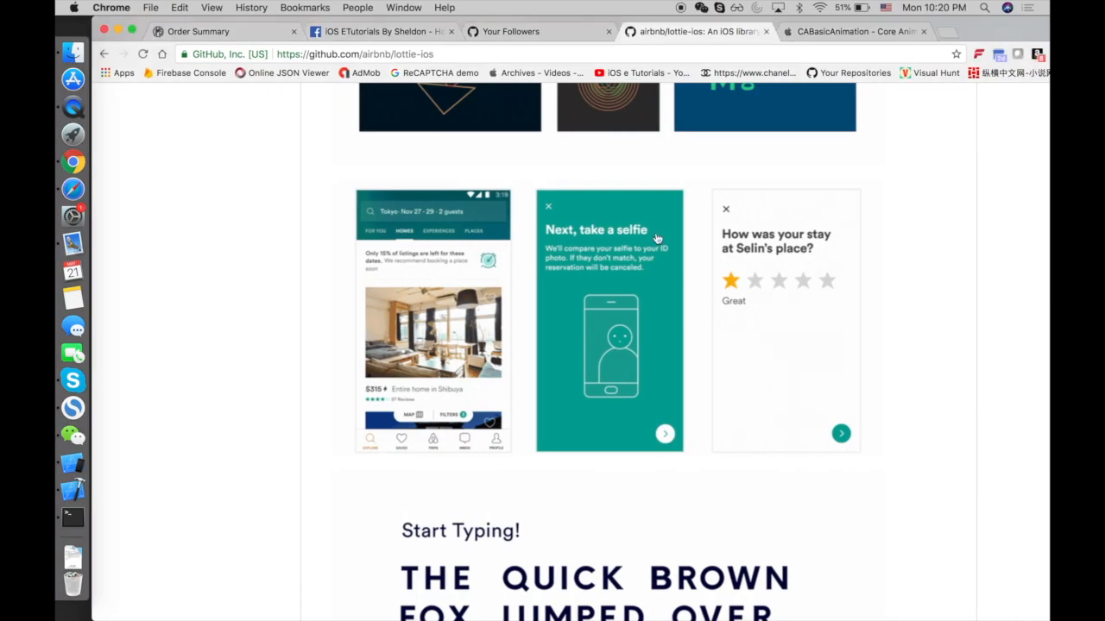
- Scroll the lottie-ios README through installation, sample app and Objective C examples
scroll(up, 3)
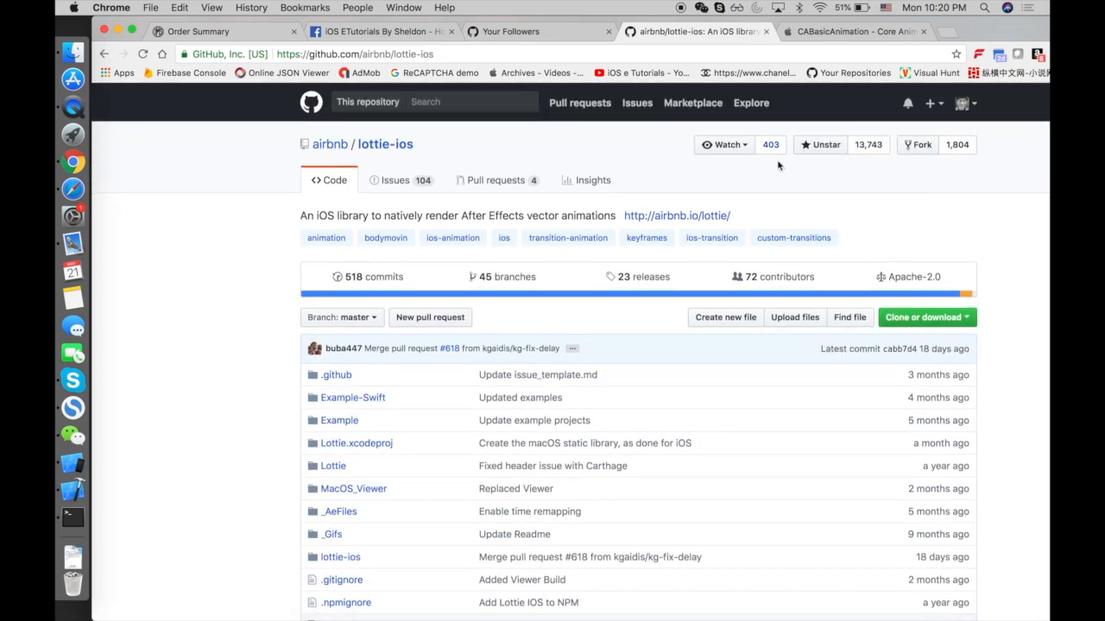
mouse_move(581, 390)
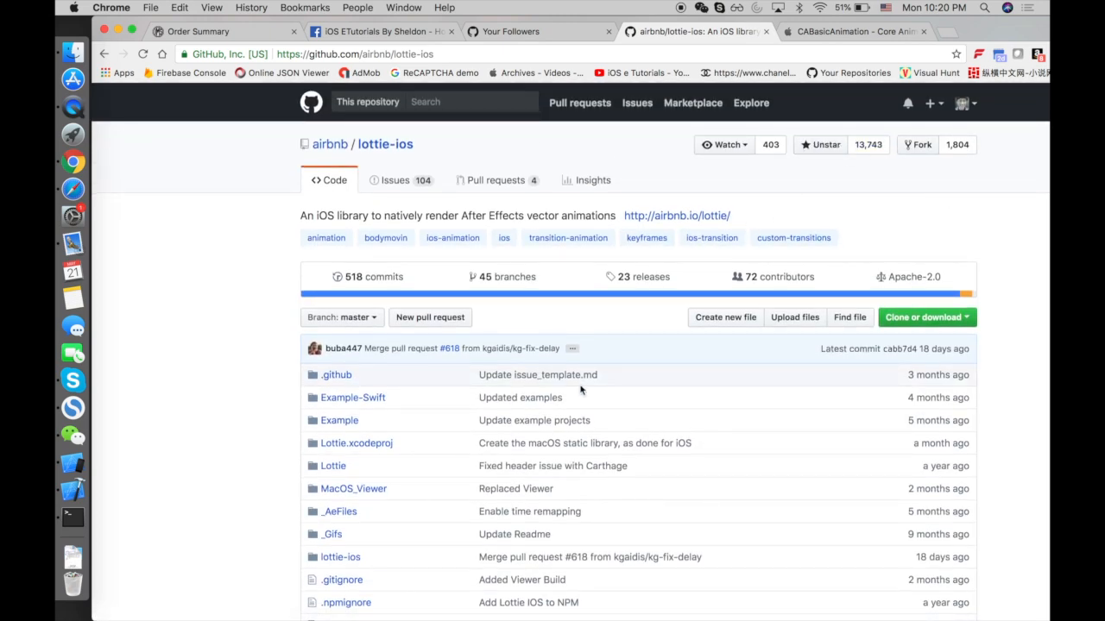
scroll(down, 3)
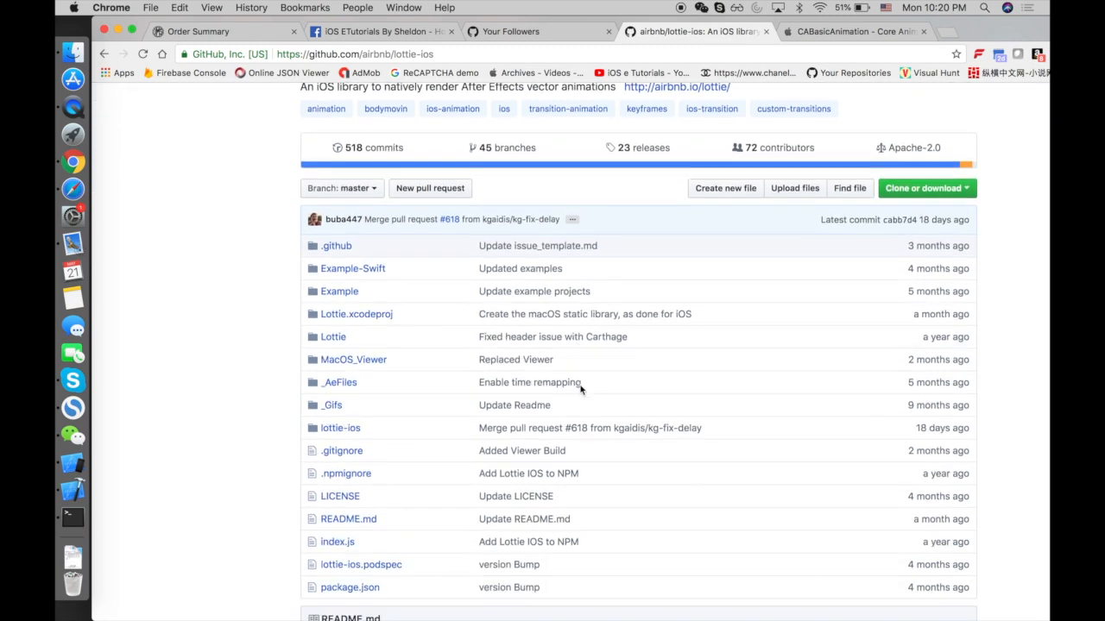
scroll(down, 3)
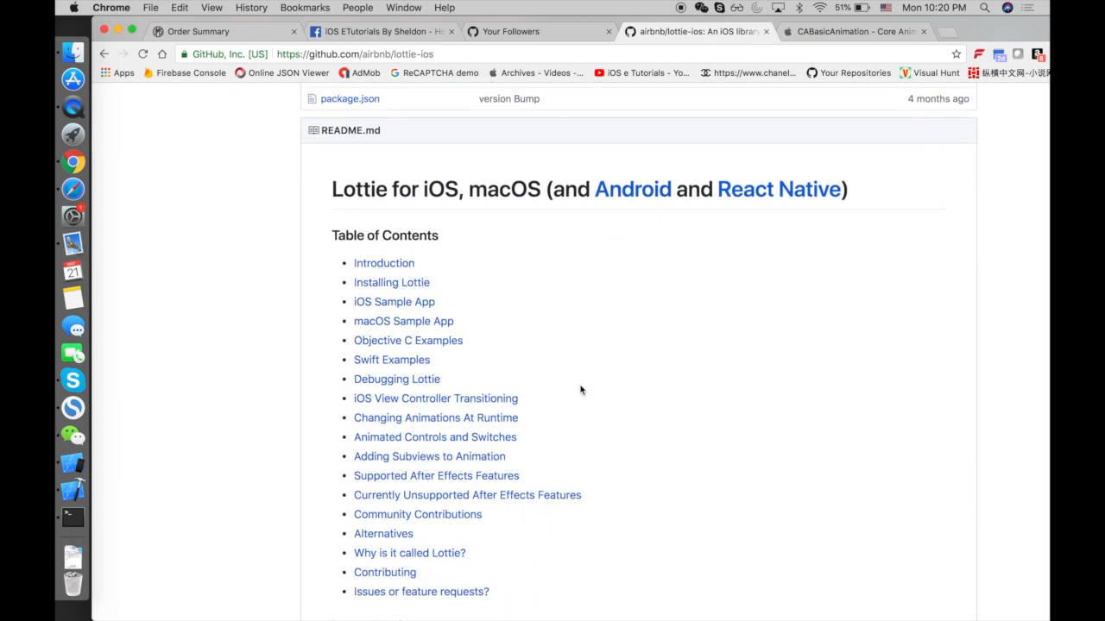
scroll(down, 3)
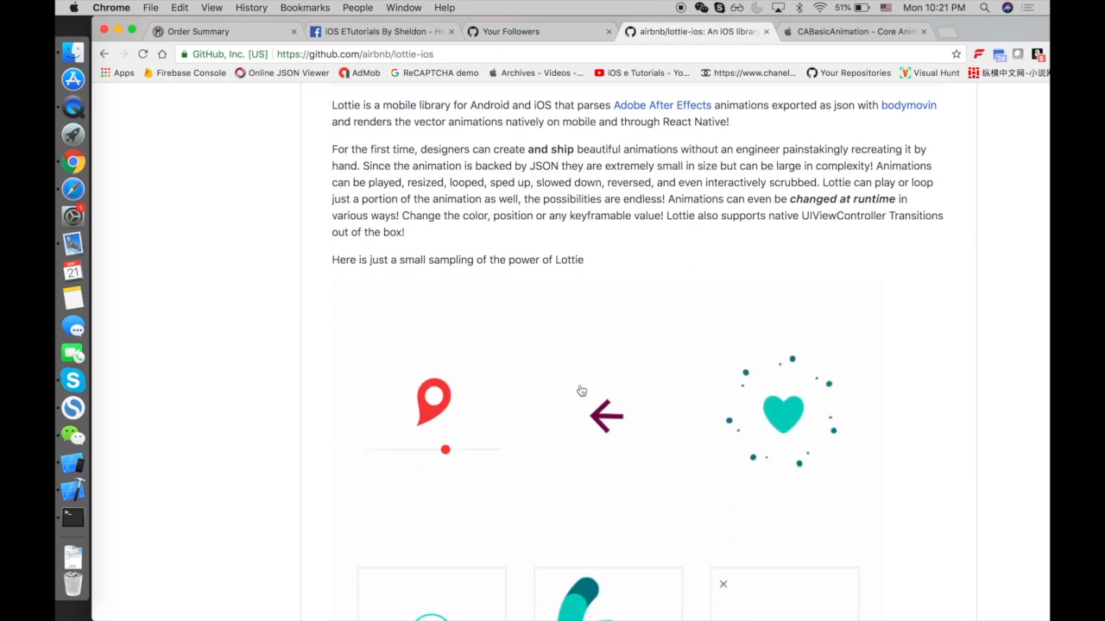
scroll(down, 3)
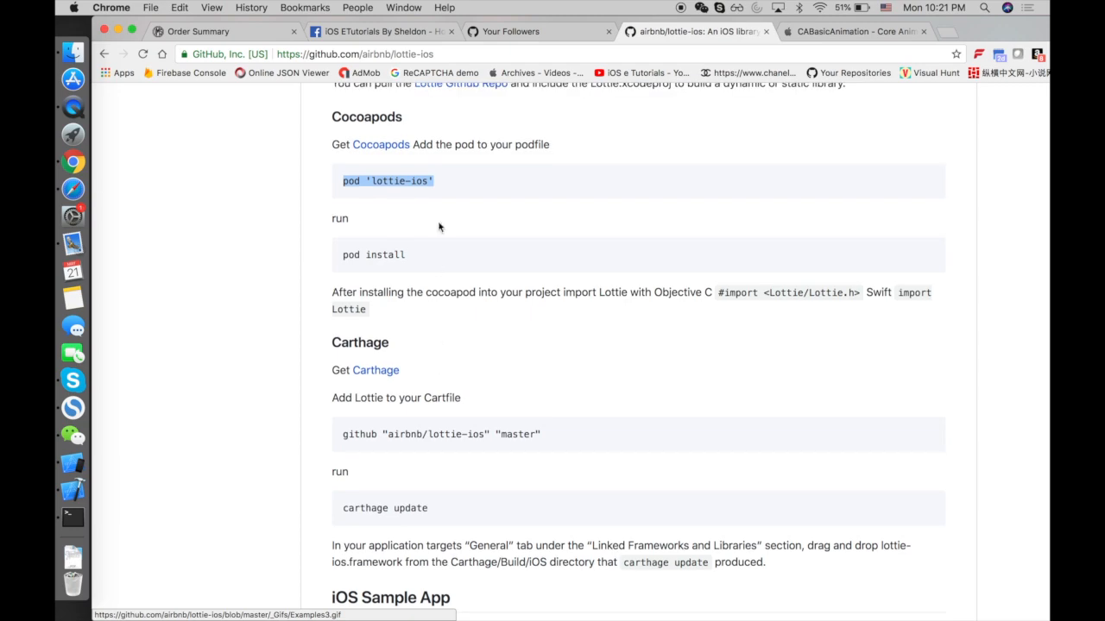
scroll(down, 3)
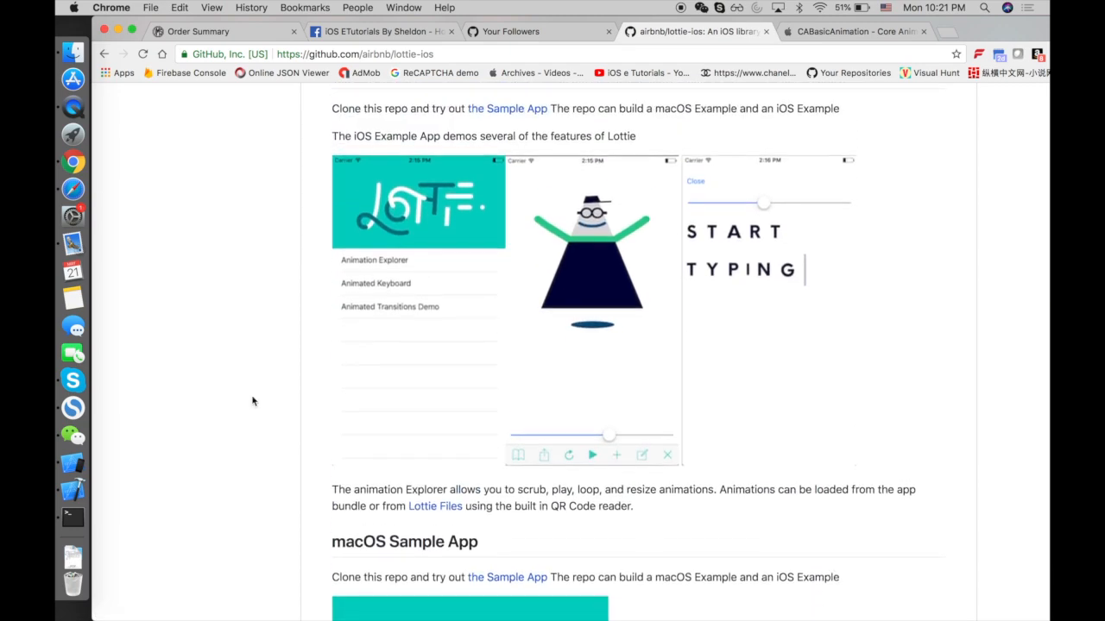
scroll(down, 3)
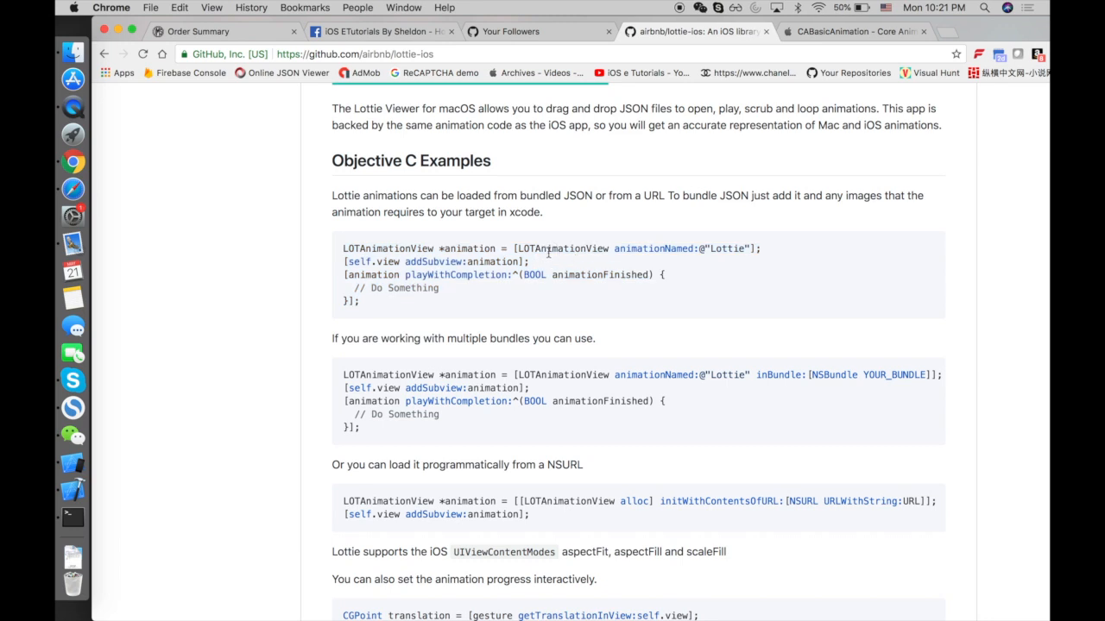
- Select playWithCompletion in the Objective C example, then switch to the Your Followers tab
double_click(436, 262)
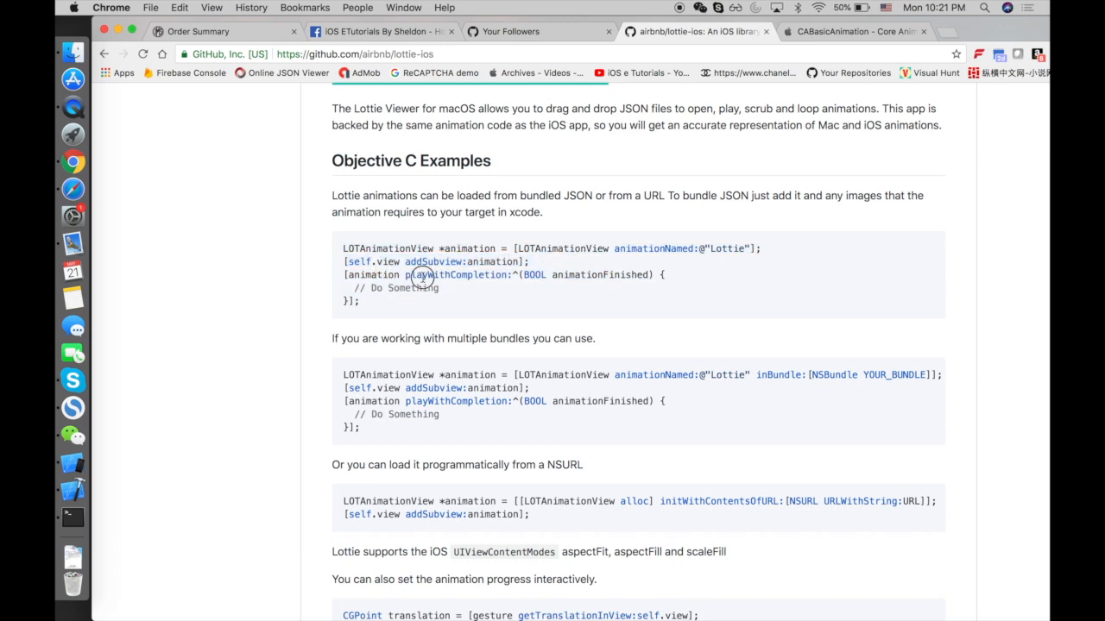
double_click(455, 274)
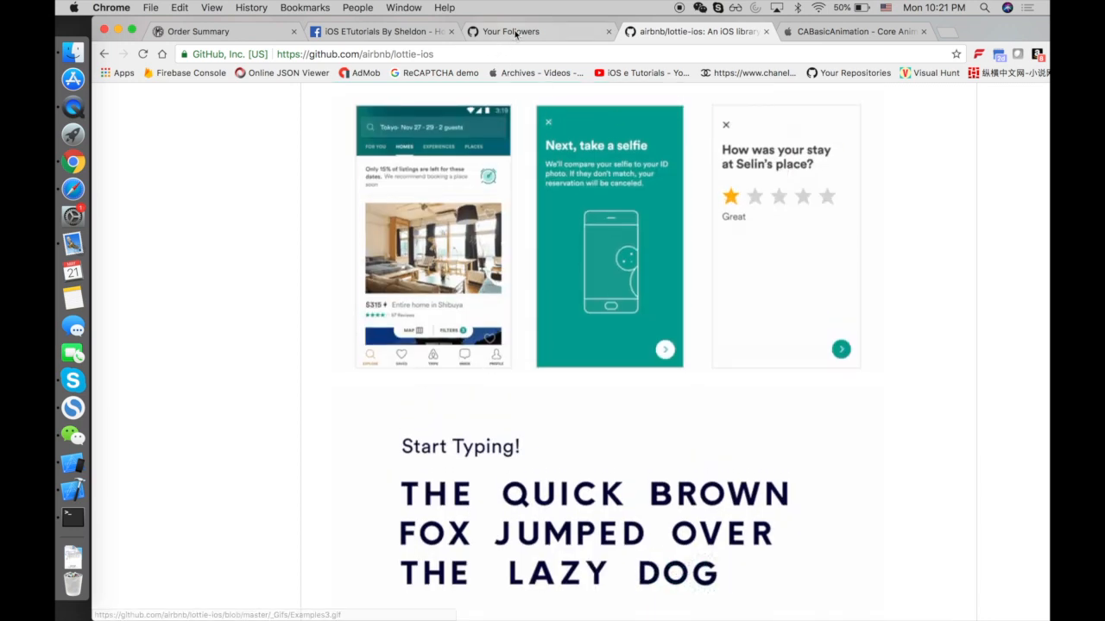
click(510, 31)
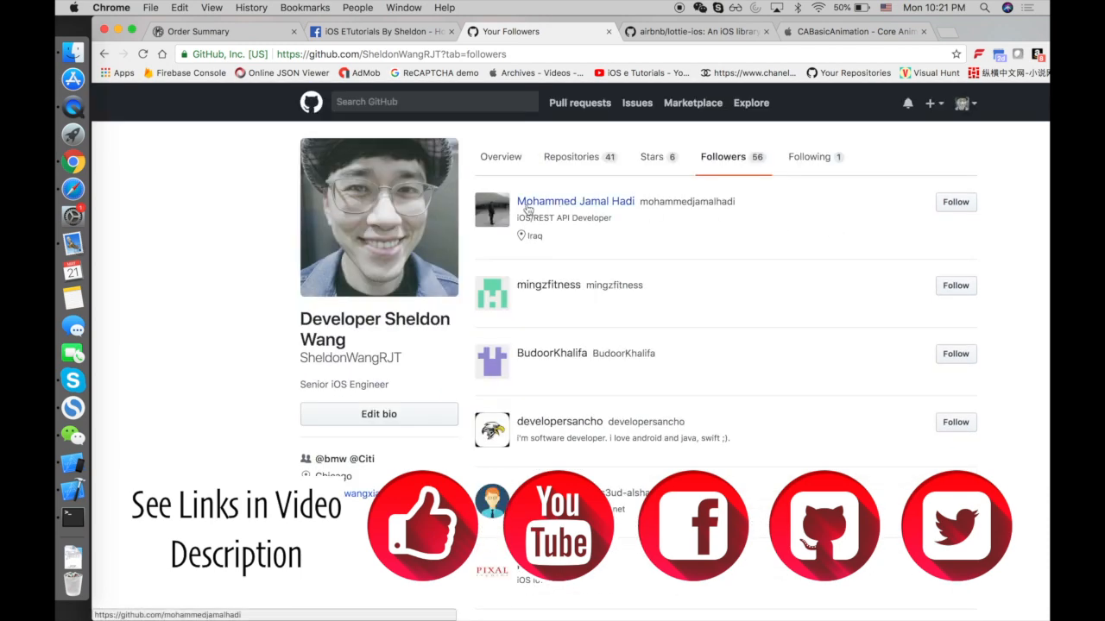
- Open and scroll the Repositories list, returning to it after visiting the Facebook tab
click(570, 157)
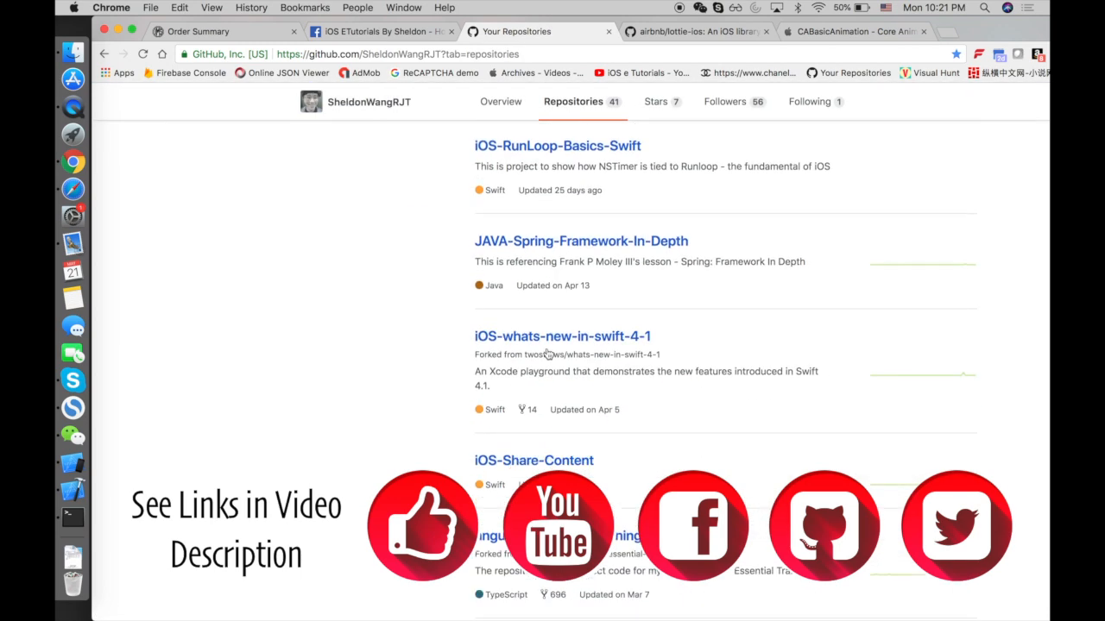
scroll(up, 3)
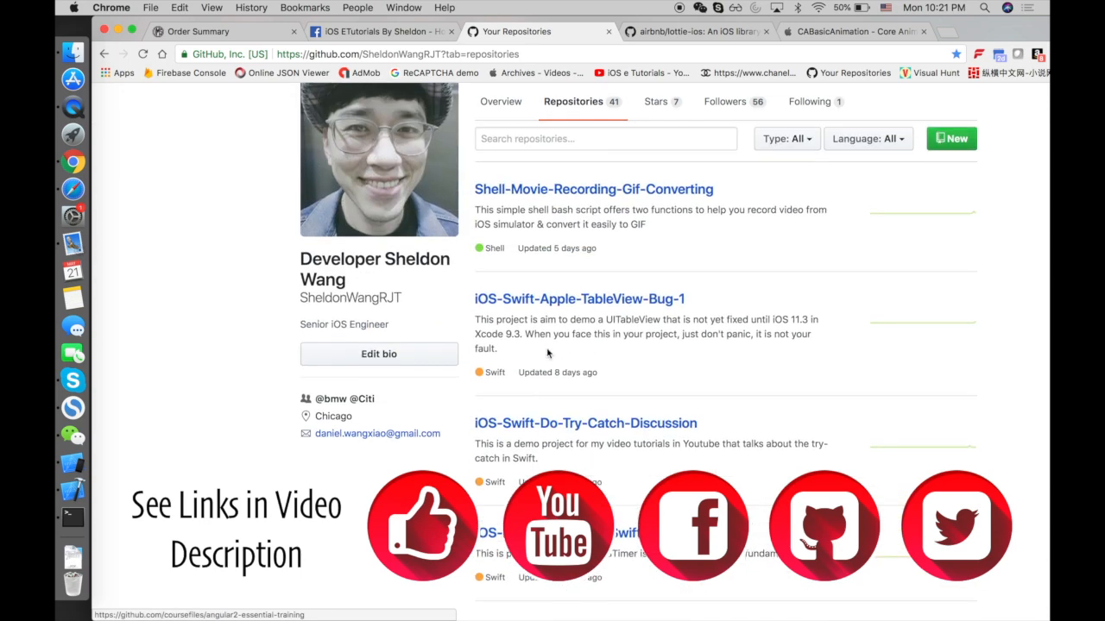
scroll(up, 3)
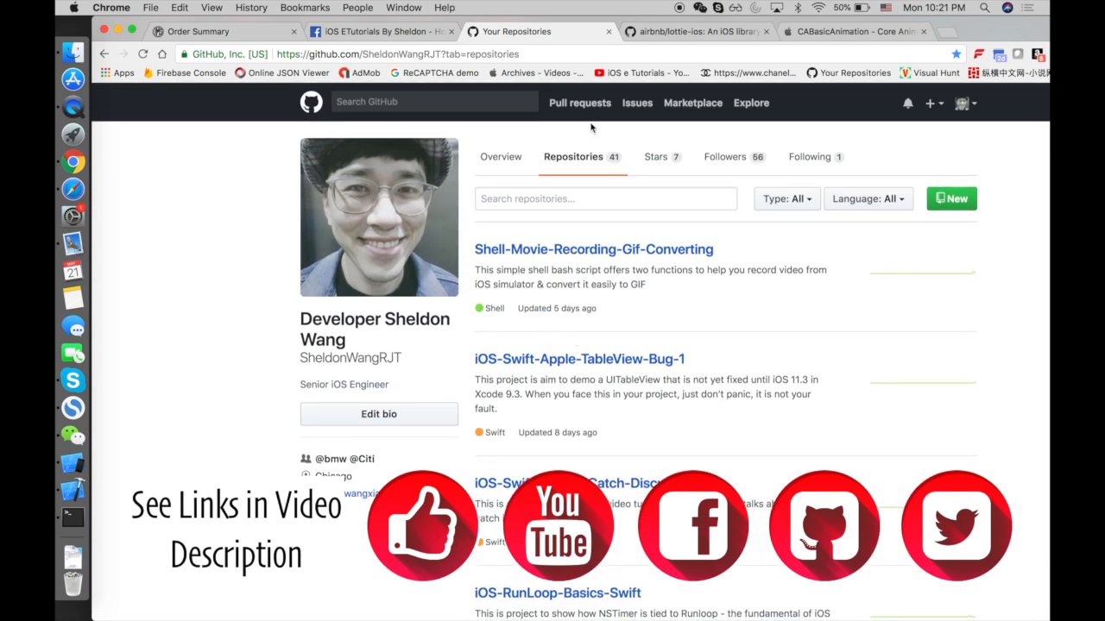
mouse_move(218, 357)
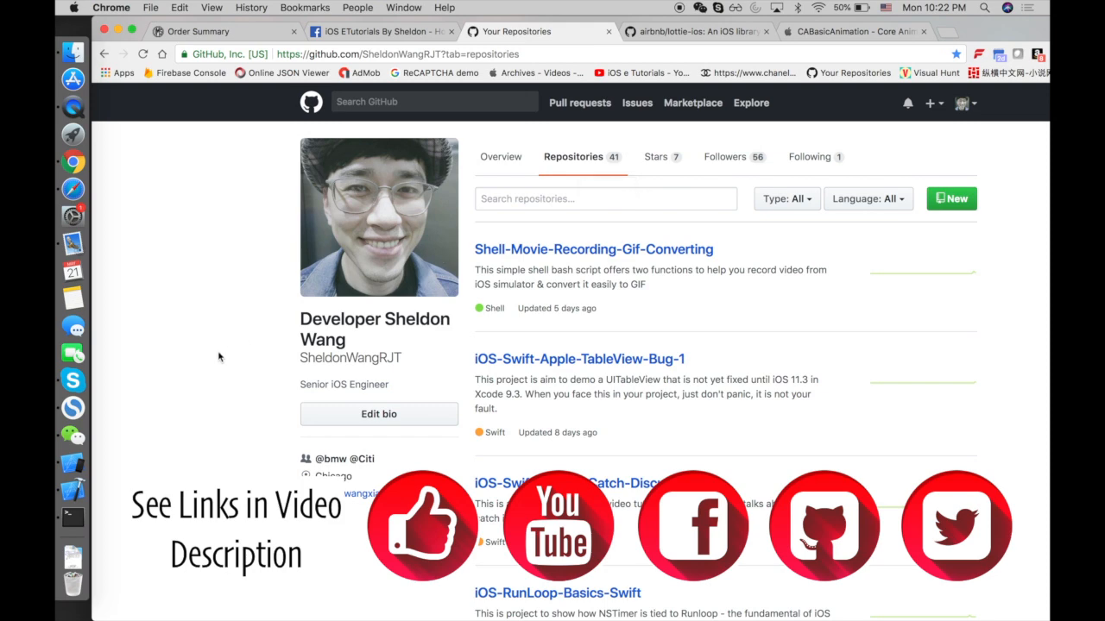
mouse_move(745, 340)
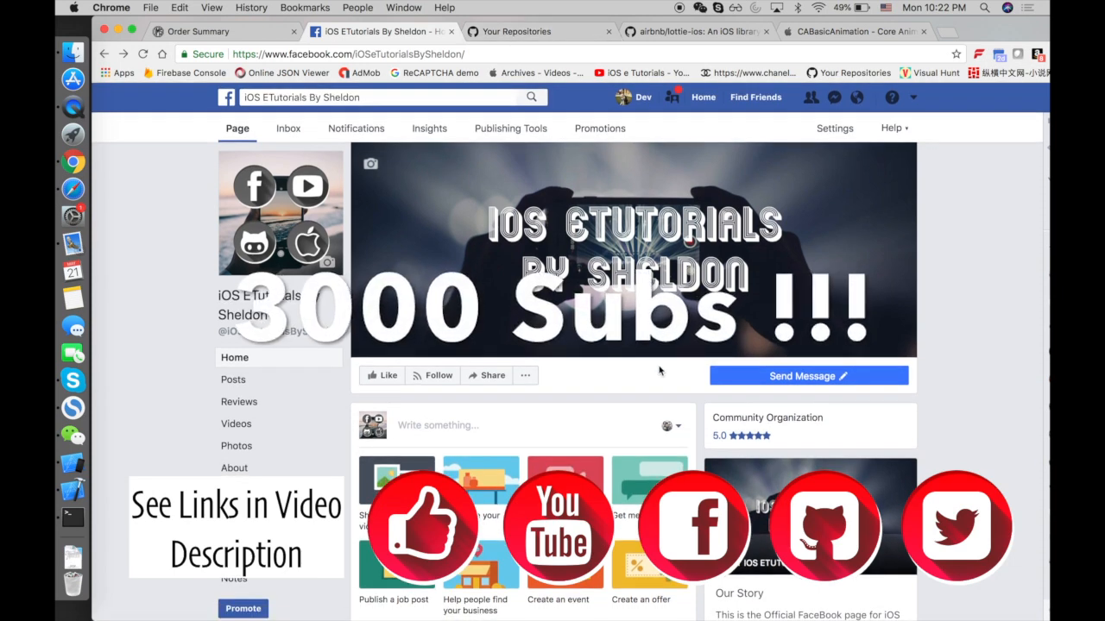
click(515, 32)
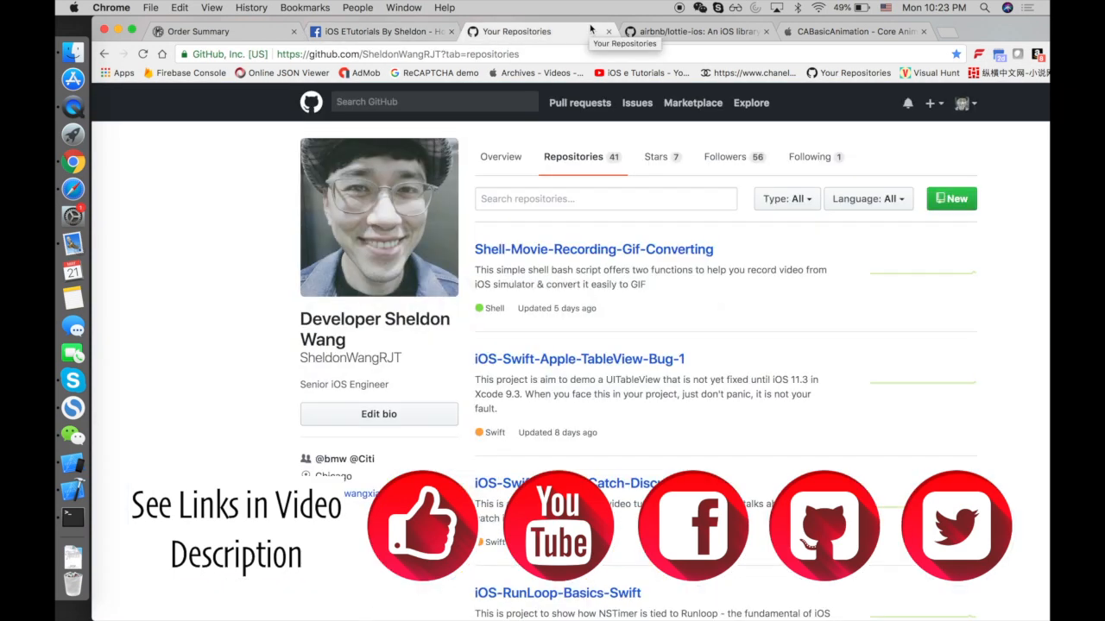